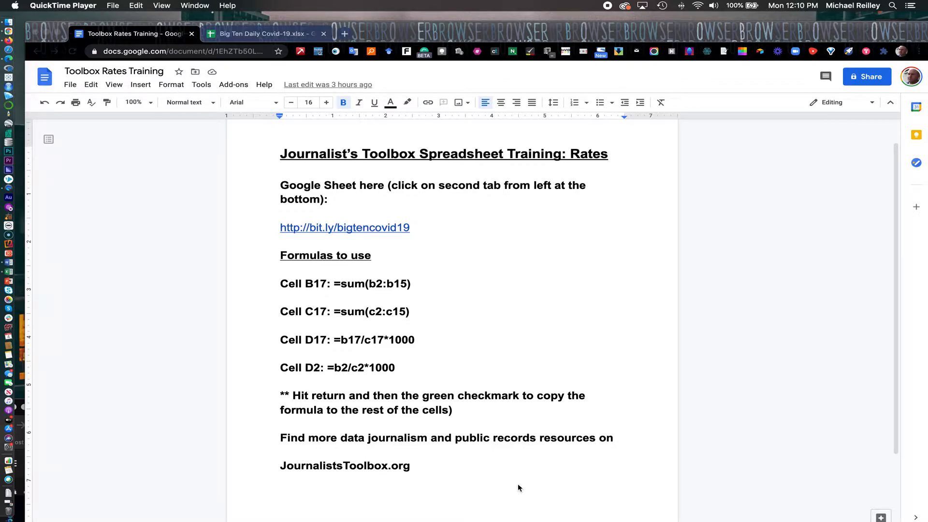
{"action": "mouse_move", "coordinate": [386, 231]}
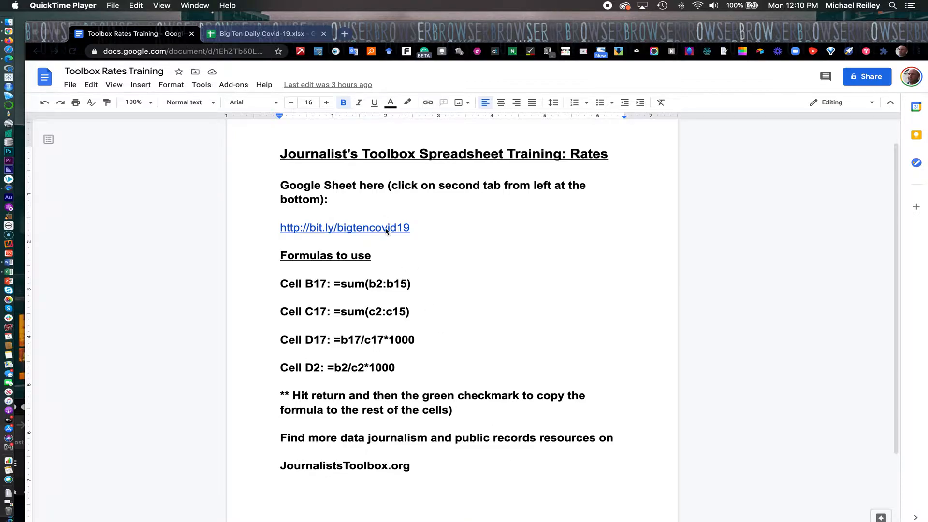
{"action": "mouse_move", "coordinate": [581, 398]}
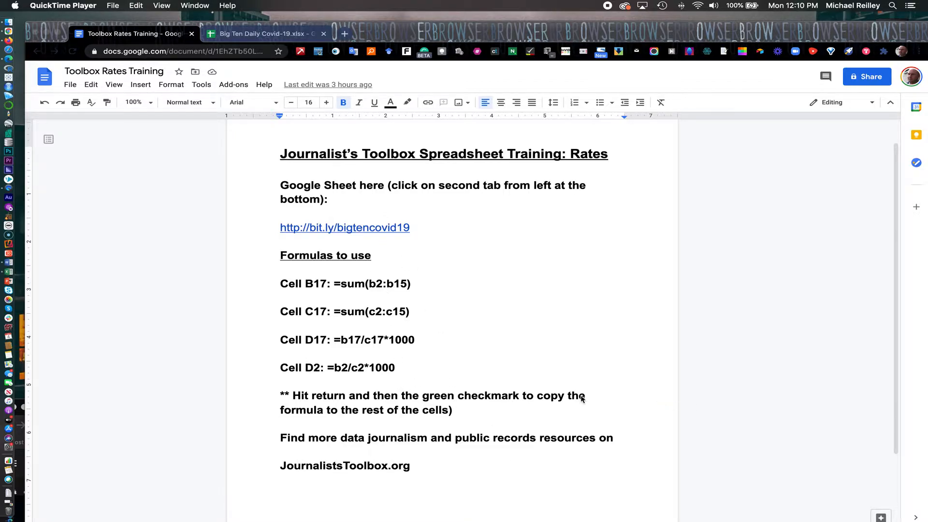
{"action": "mouse_move", "coordinate": [600, 396]}
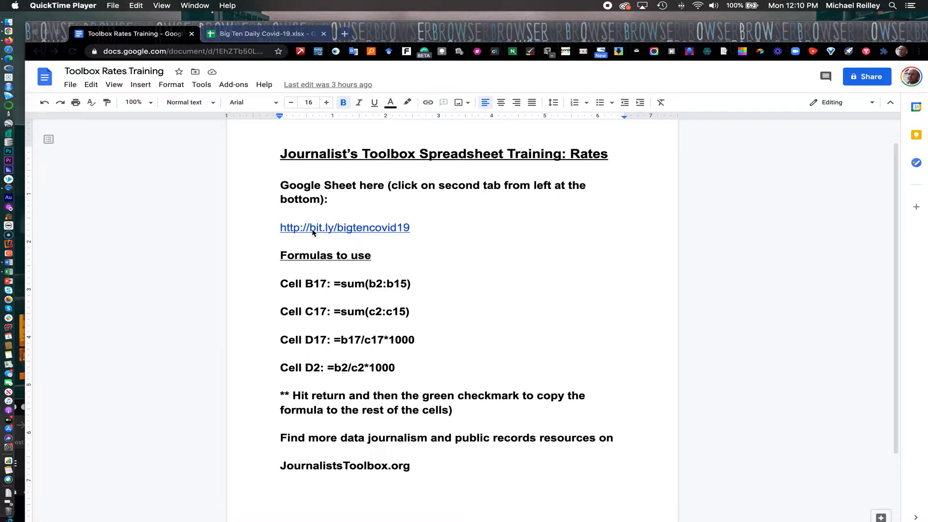
{"action": "mouse_move", "coordinate": [415, 238]}
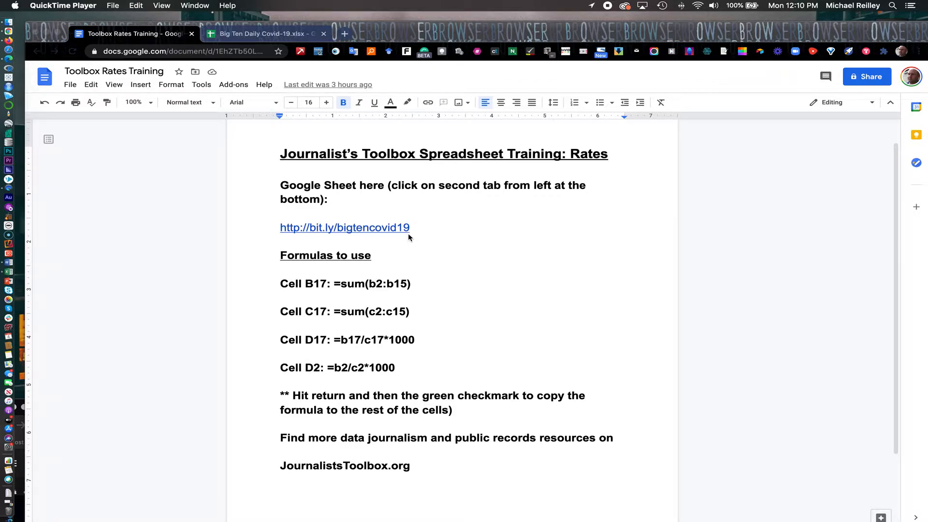
{"action": "mouse_move", "coordinate": [386, 246]}
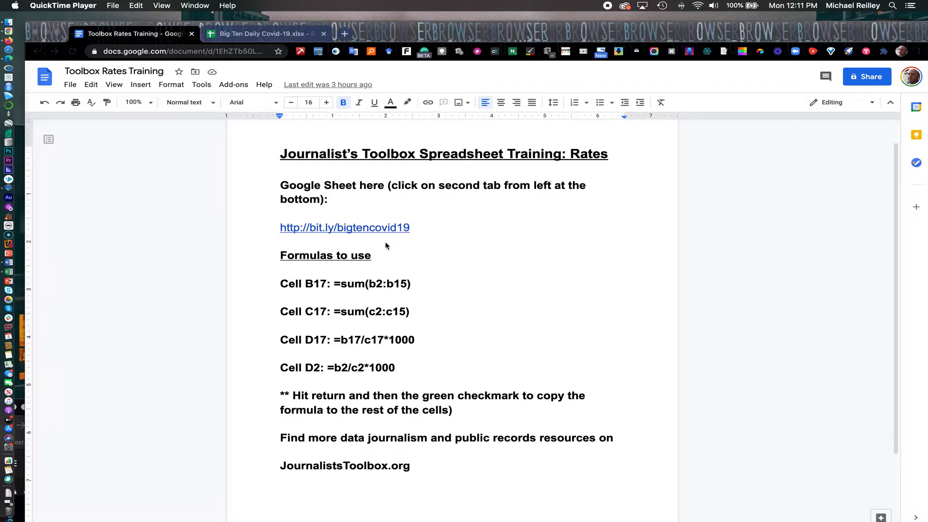
Step: Check the Totals row cells in the spreadsheet, then view the training doc's formula list
{"action": "left_click", "coordinate": [262, 33]}
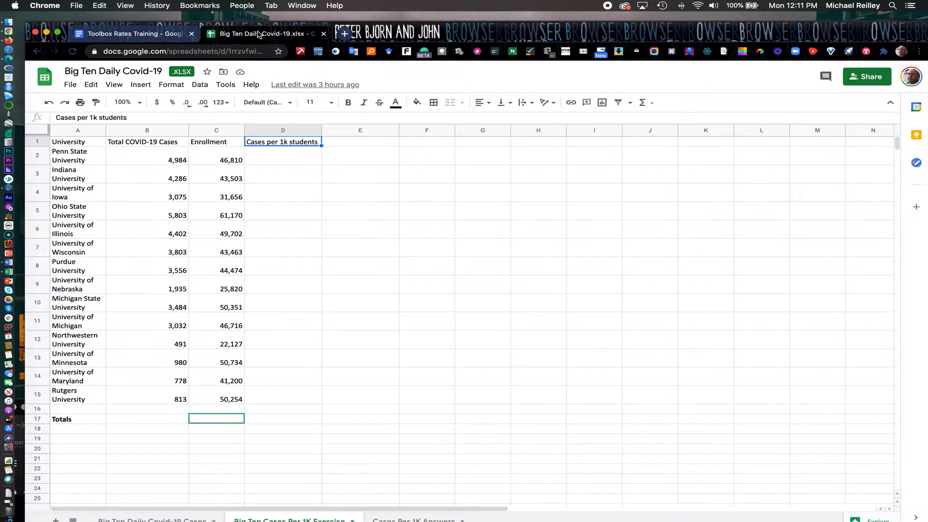
{"action": "mouse_move", "coordinate": [340, 157]}
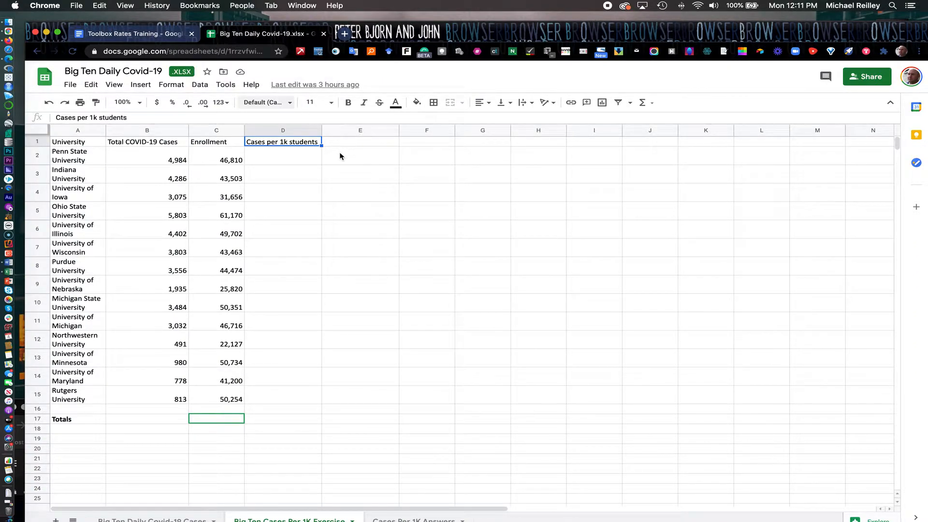
{"action": "mouse_move", "coordinate": [75, 147]}
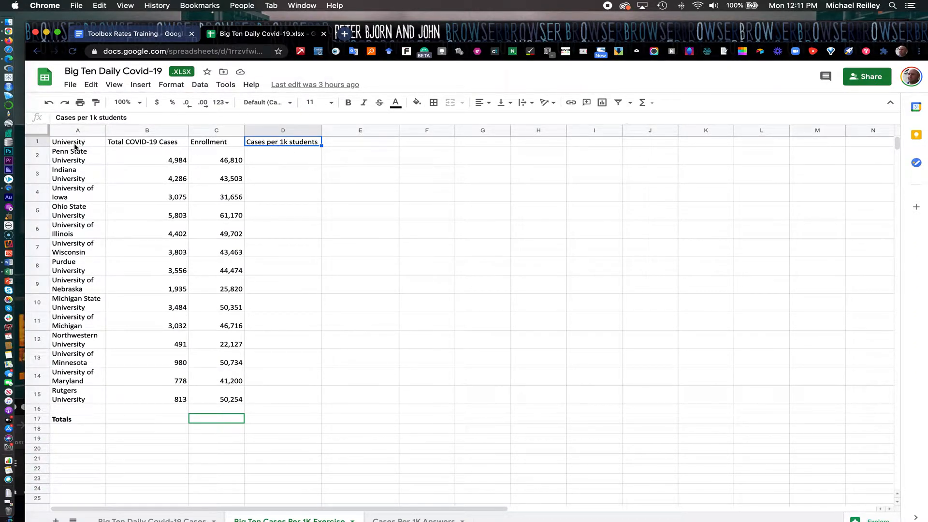
{"action": "mouse_move", "coordinate": [167, 148]}
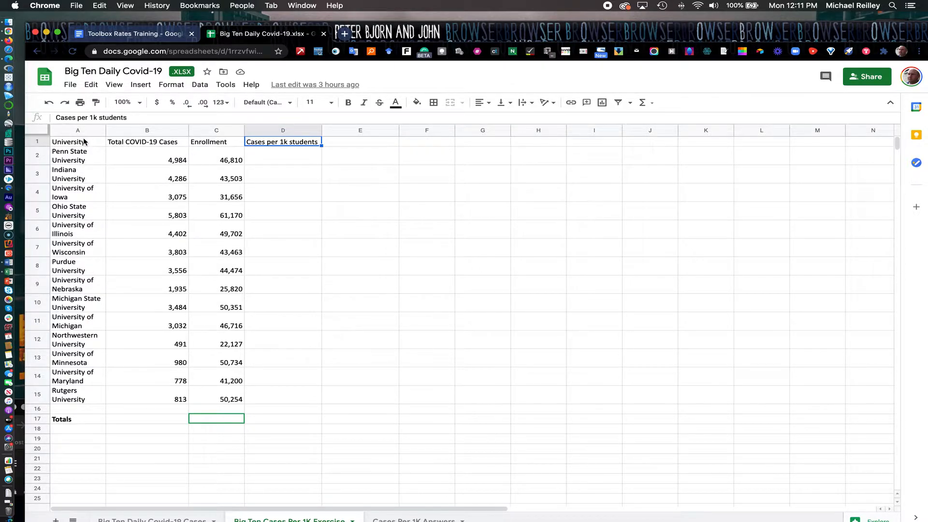
{"action": "mouse_move", "coordinate": [95, 202]}
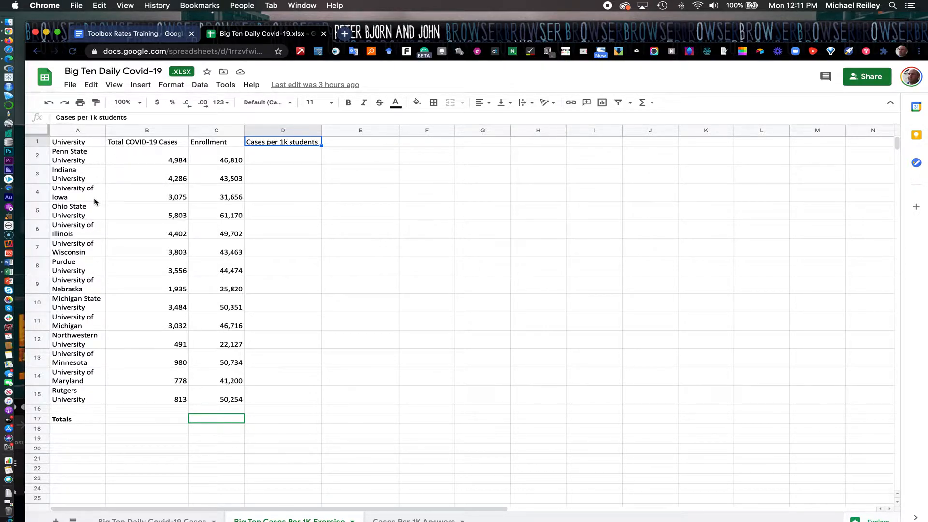
{"action": "mouse_move", "coordinate": [185, 148]}
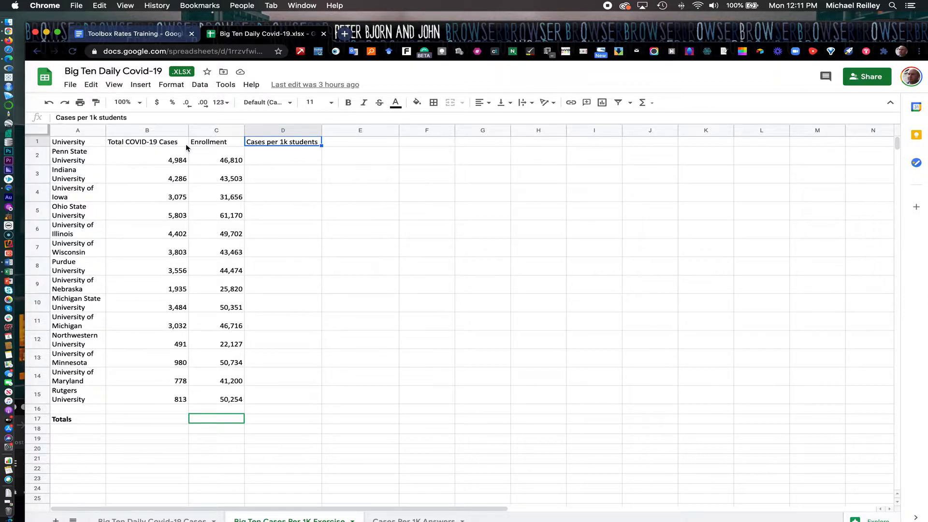
{"action": "mouse_move", "coordinate": [209, 147]}
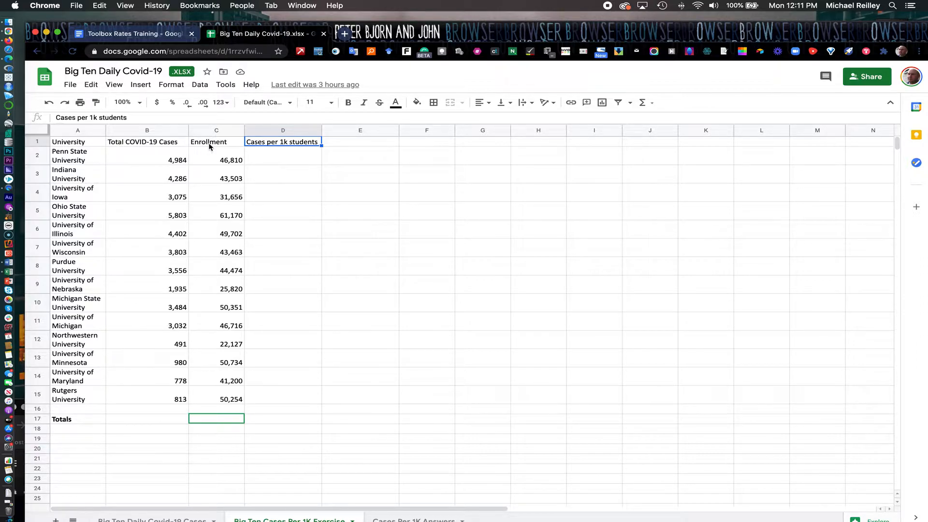
{"action": "mouse_move", "coordinate": [270, 145]}
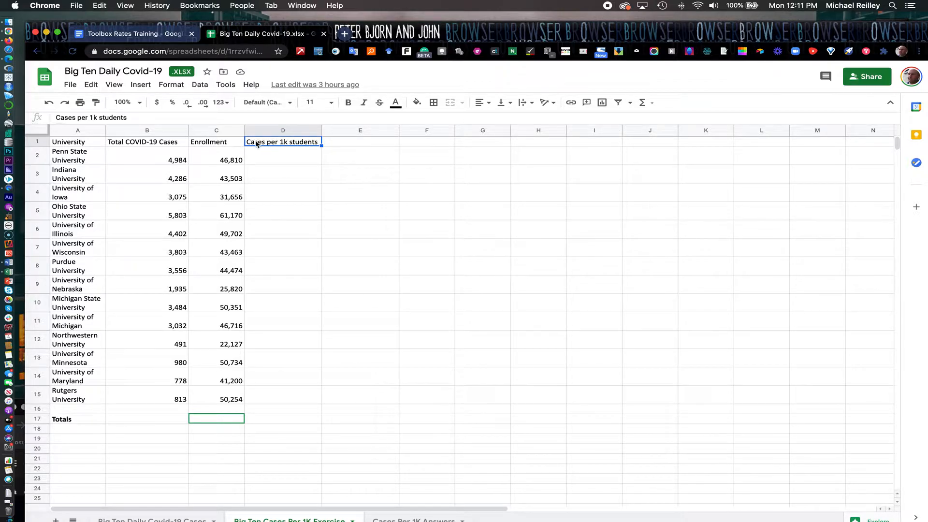
{"action": "mouse_move", "coordinate": [318, 146]}
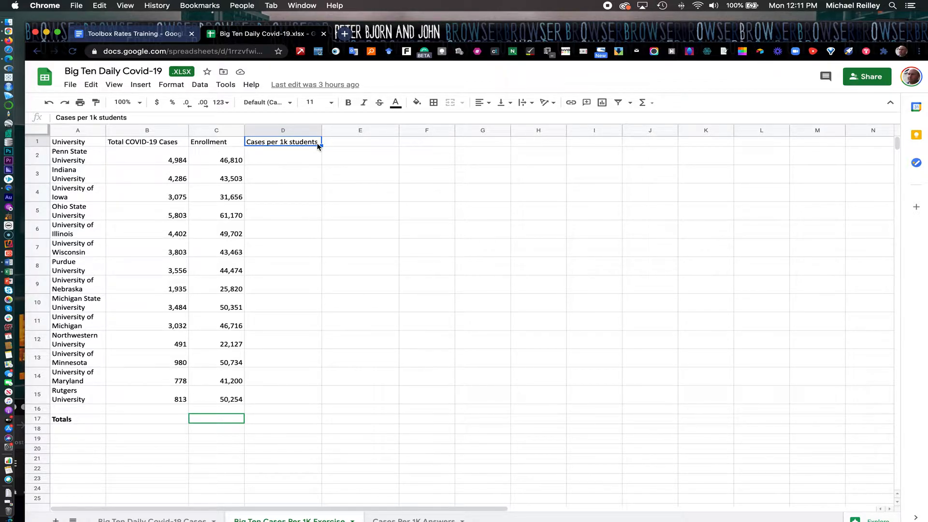
{"action": "mouse_move", "coordinate": [289, 341]}
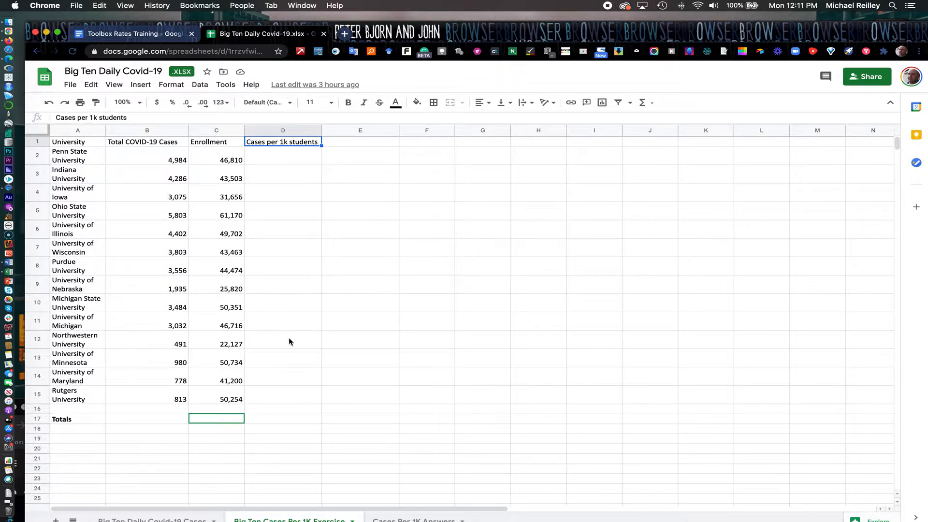
{"action": "mouse_move", "coordinate": [280, 400]}
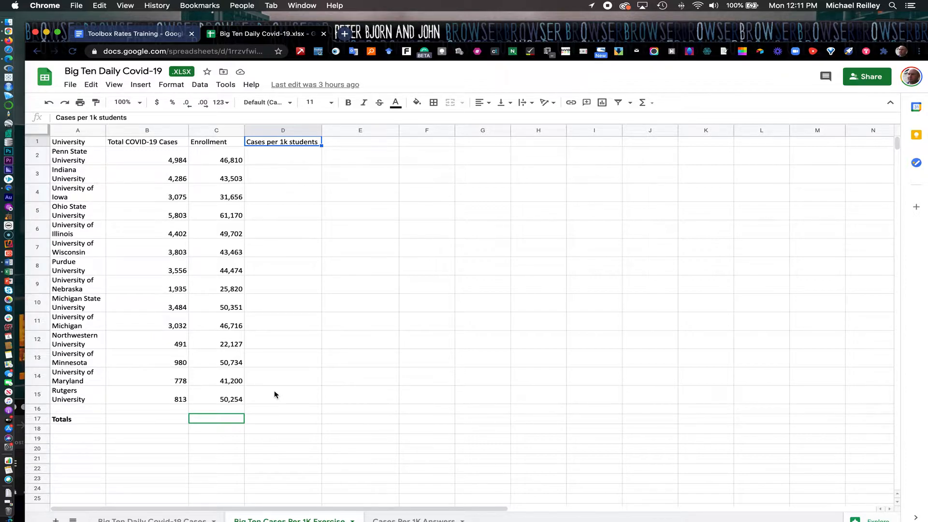
{"action": "mouse_move", "coordinate": [284, 244]}
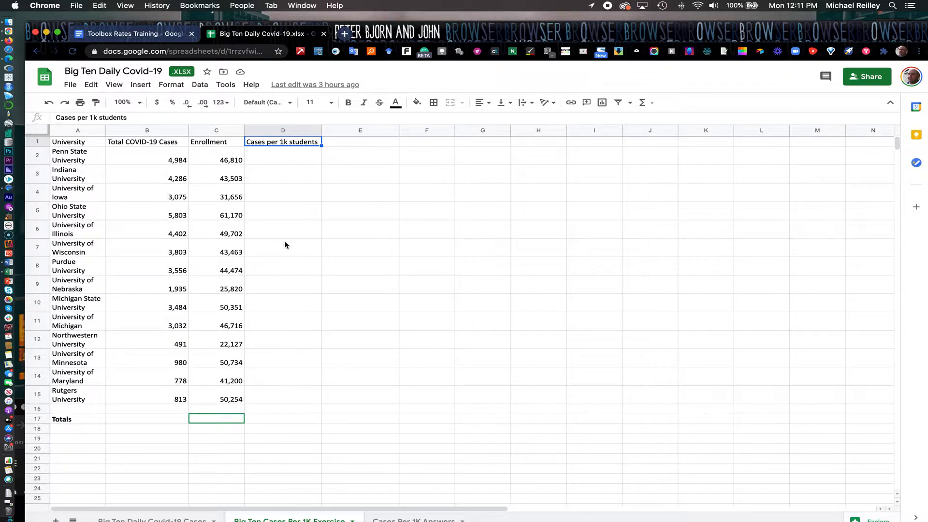
{"action": "mouse_move", "coordinate": [370, 259]}
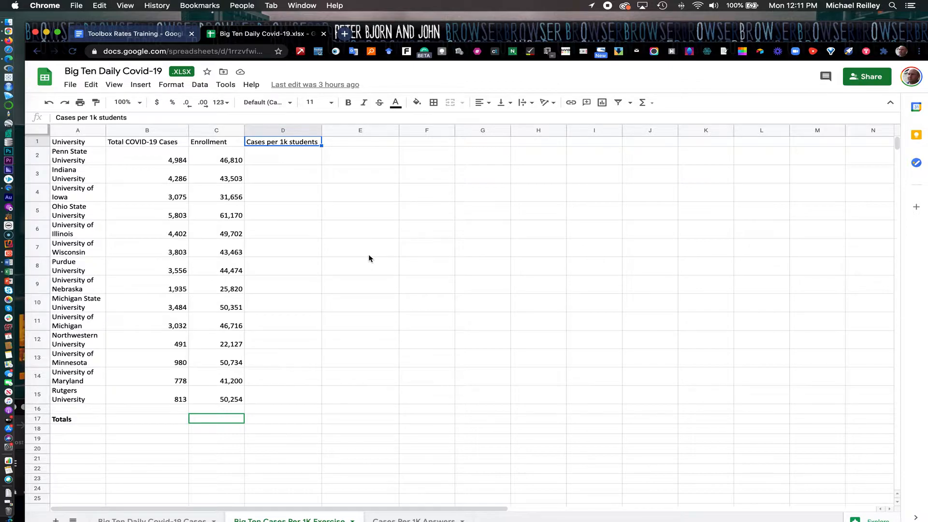
{"action": "mouse_move", "coordinate": [360, 262]}
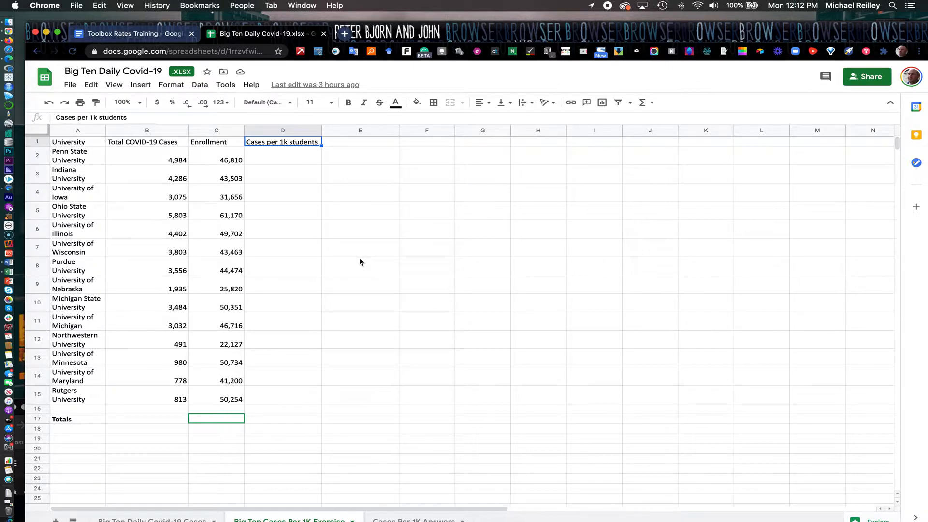
{"action": "mouse_move", "coordinate": [445, 265]}
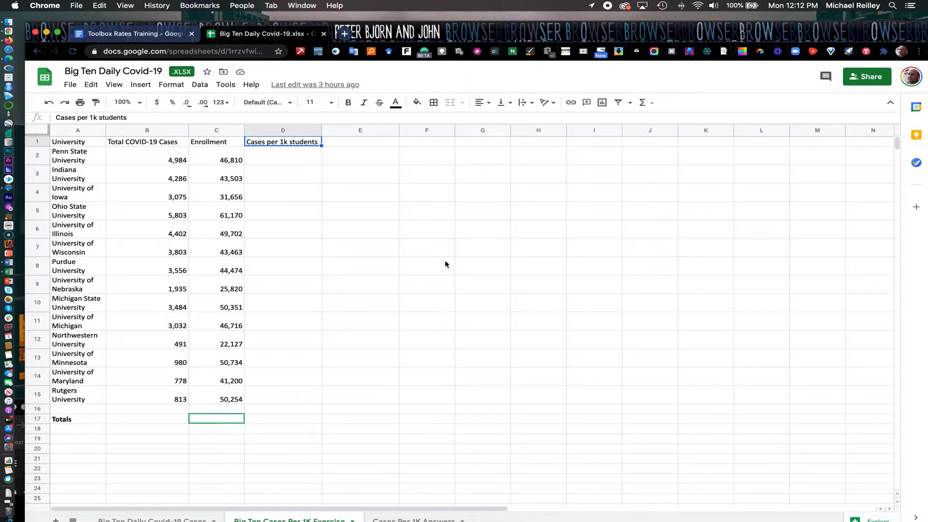
{"action": "mouse_move", "coordinate": [313, 248]}
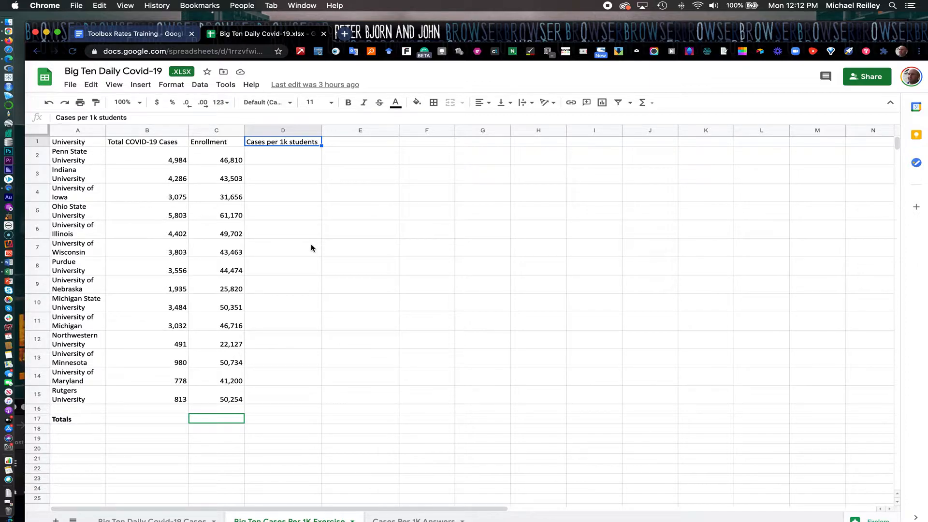
{"action": "mouse_move", "coordinate": [180, 350]}
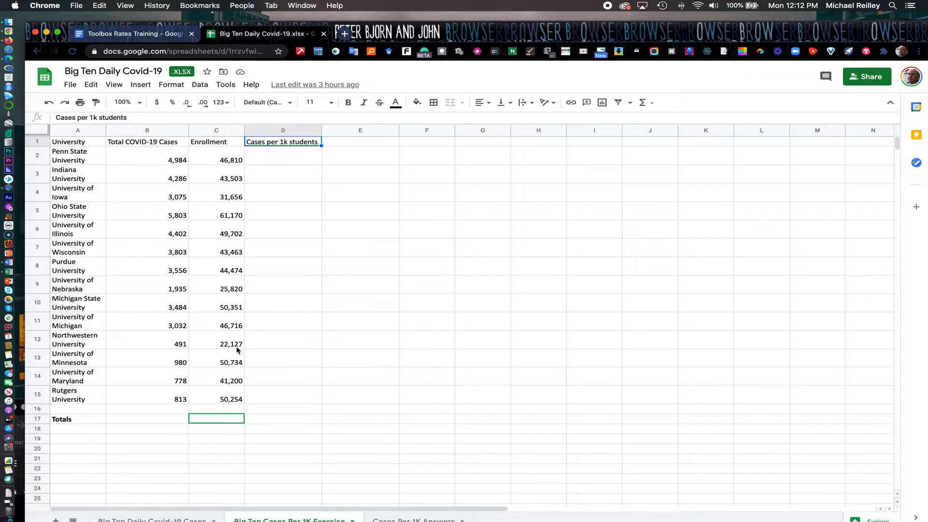
{"action": "mouse_move", "coordinate": [167, 223]}
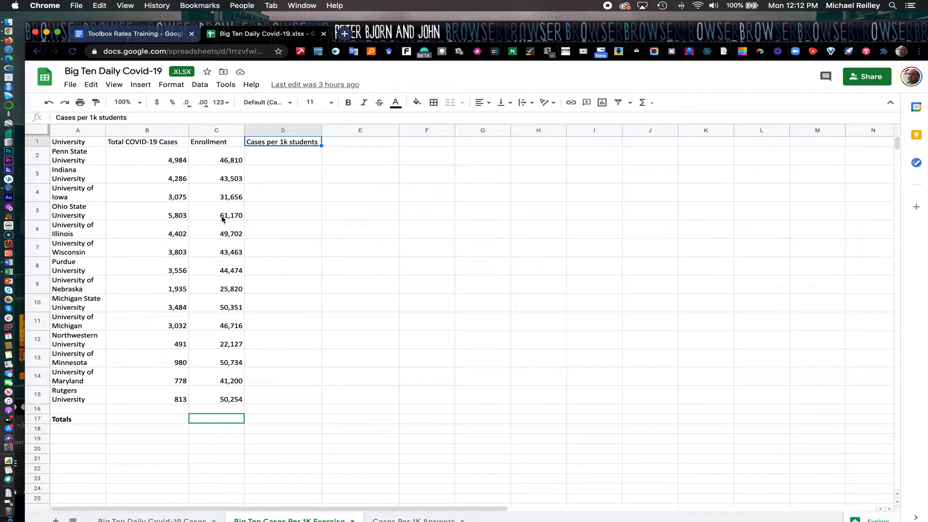
{"action": "mouse_move", "coordinate": [246, 222]}
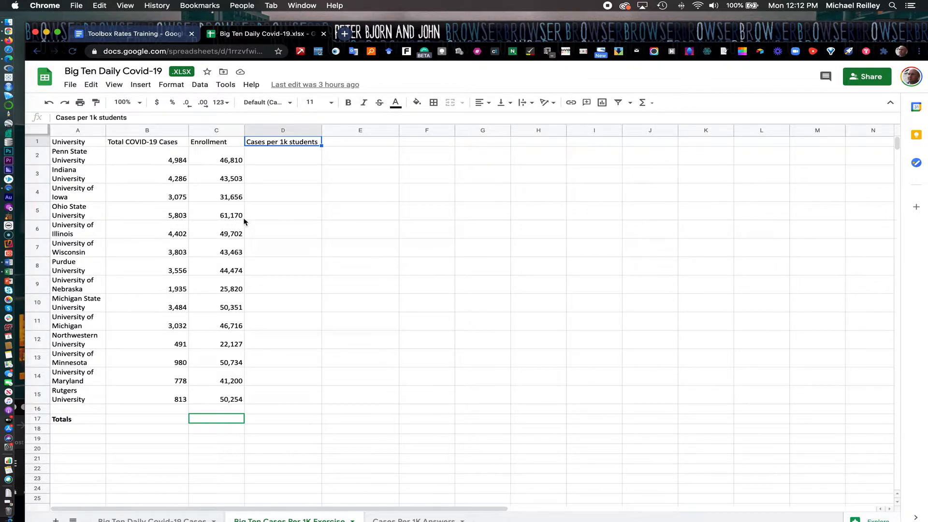
{"action": "mouse_move", "coordinate": [183, 223]}
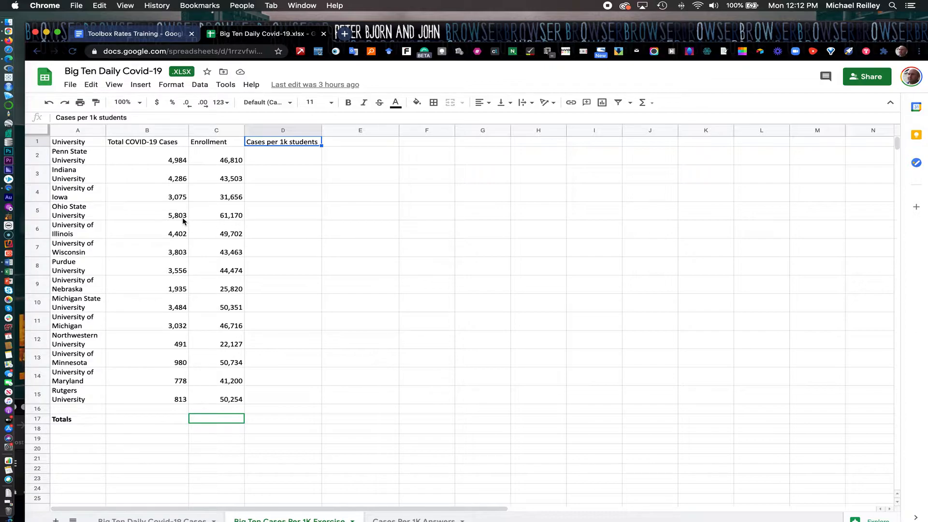
{"action": "mouse_move", "coordinate": [175, 354]}
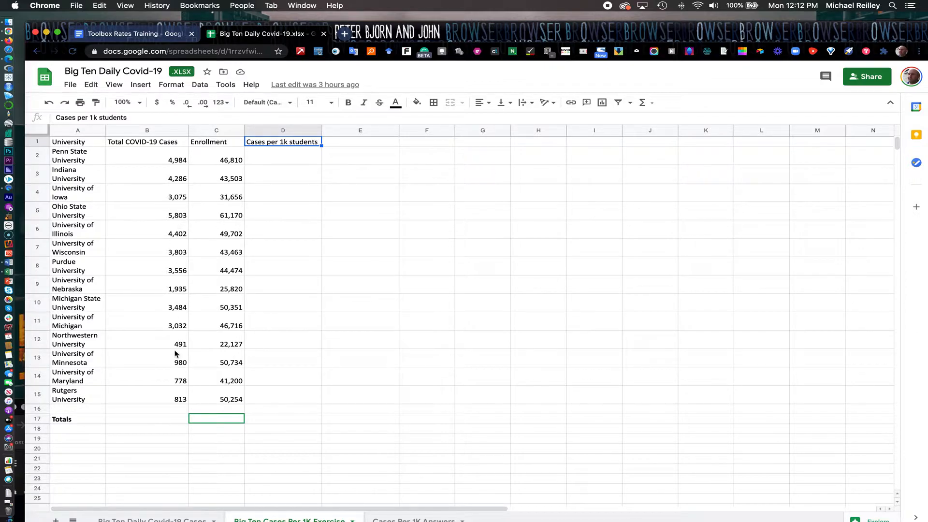
{"action": "mouse_move", "coordinate": [299, 223]}
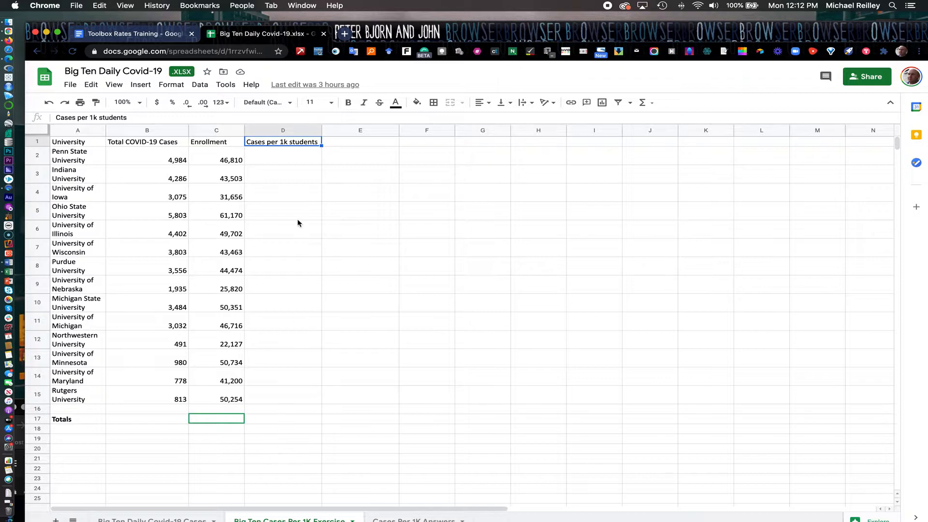
{"action": "mouse_move", "coordinate": [168, 144]}
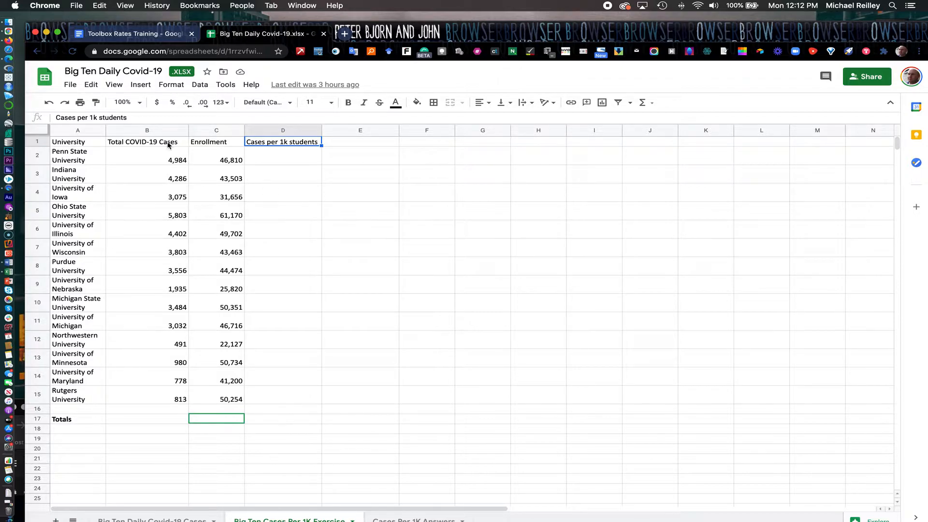
{"action": "mouse_move", "coordinate": [219, 132]}
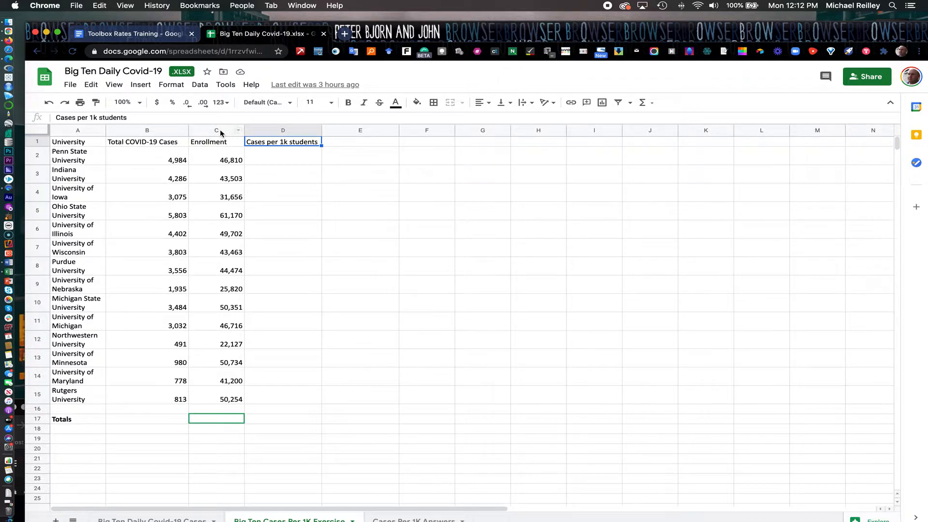
{"action": "mouse_move", "coordinate": [230, 114]}
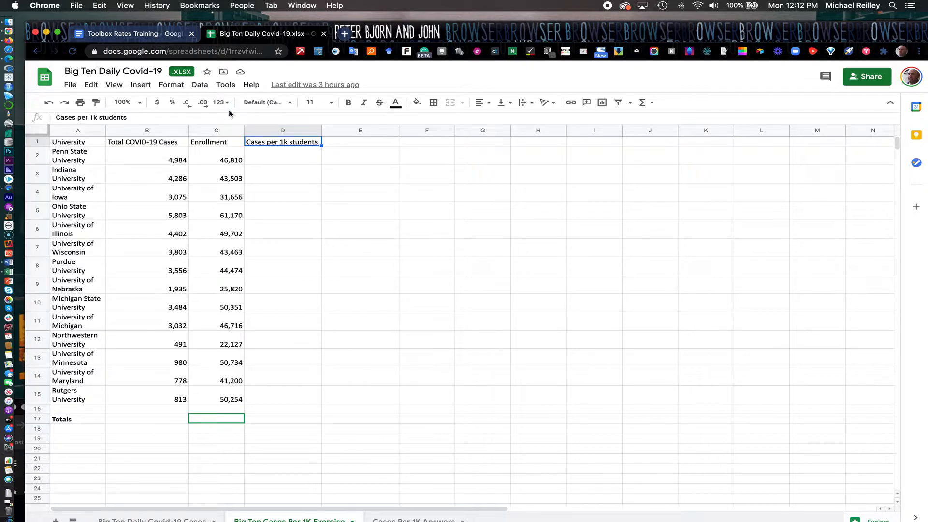
{"action": "mouse_move", "coordinate": [236, 221]}
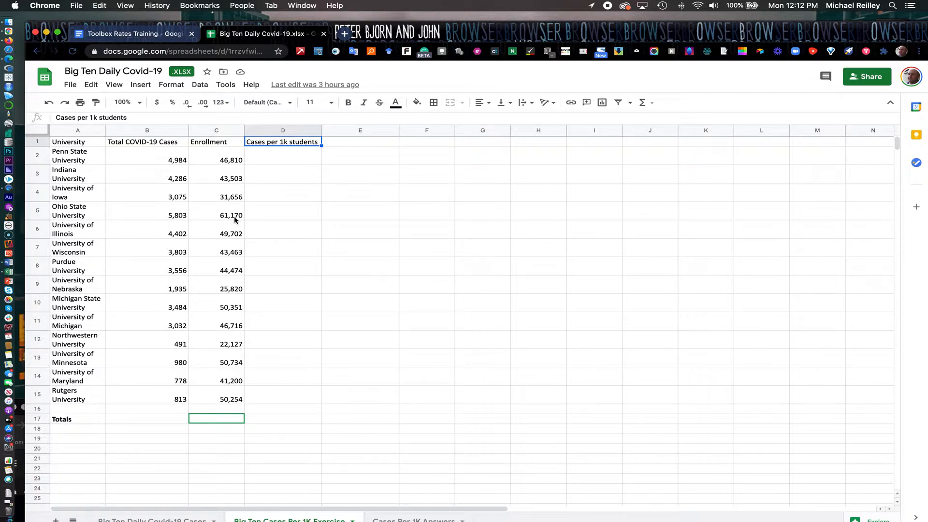
{"action": "mouse_move", "coordinate": [232, 170]}
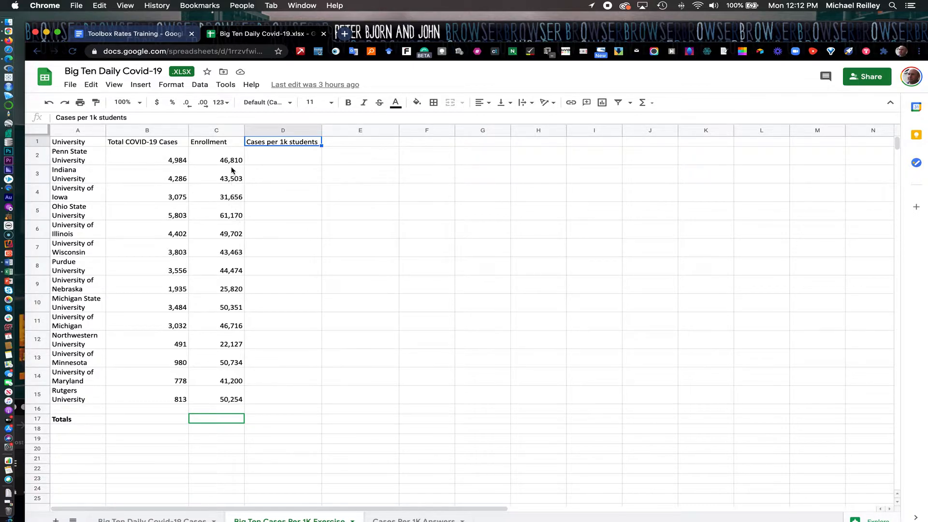
{"action": "mouse_move", "coordinate": [232, 184]}
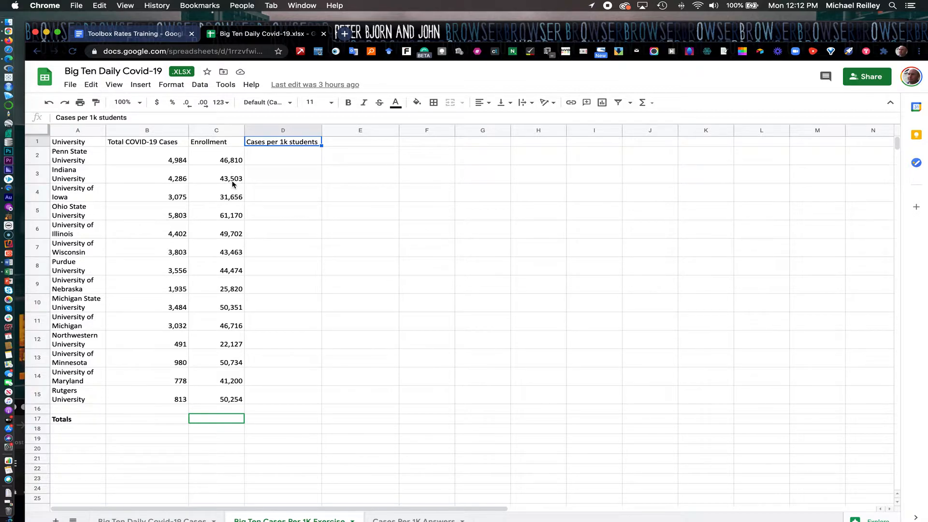
{"action": "mouse_move", "coordinate": [233, 237]}
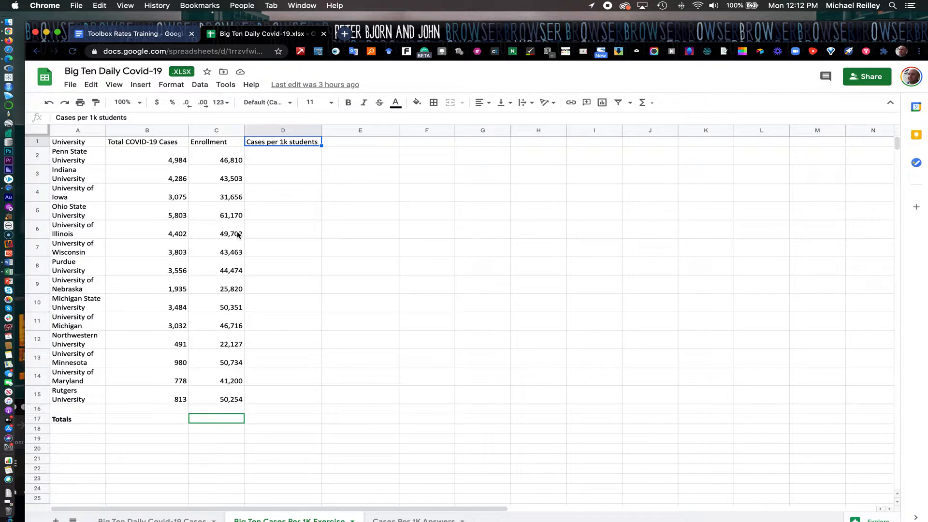
{"action": "mouse_move", "coordinate": [232, 310]}
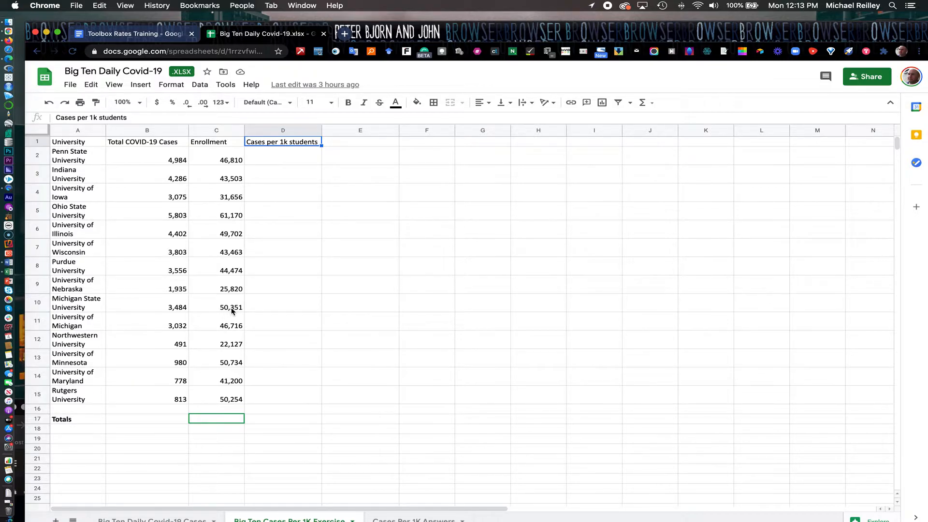
{"action": "mouse_move", "coordinate": [288, 204]}
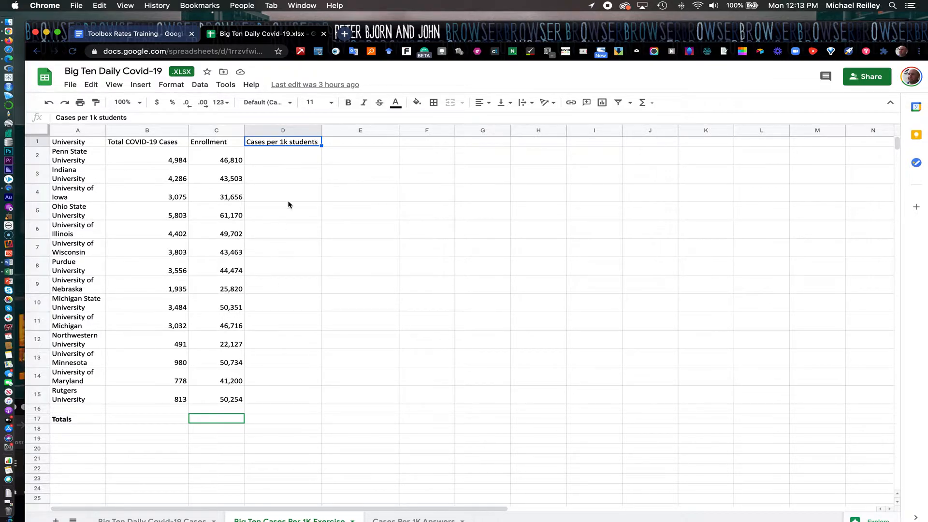
{"action": "mouse_move", "coordinate": [295, 442]}
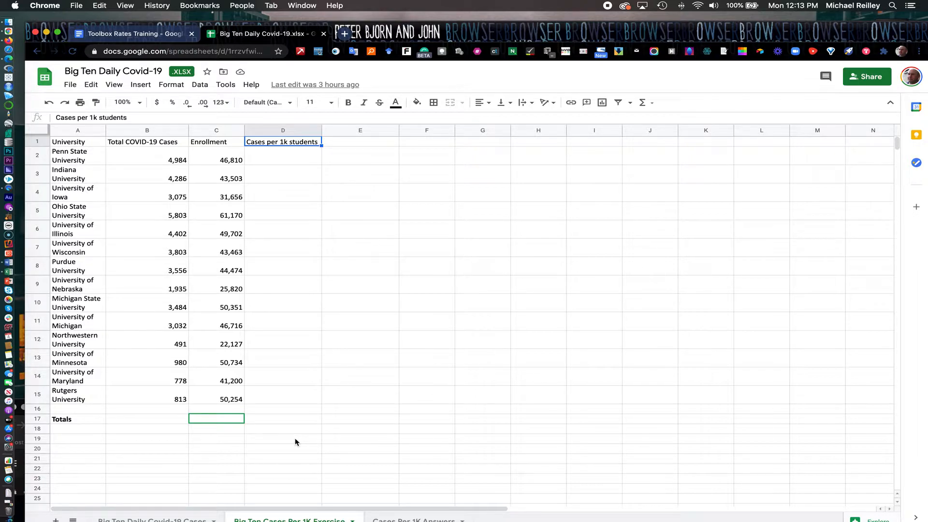
{"action": "left_click", "coordinate": [147, 418]}
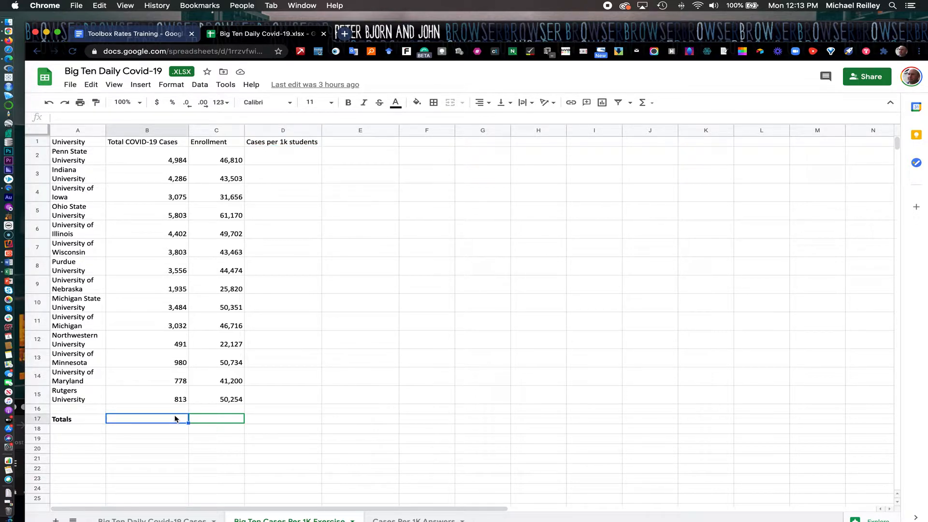
{"action": "left_click", "coordinate": [283, 418]}
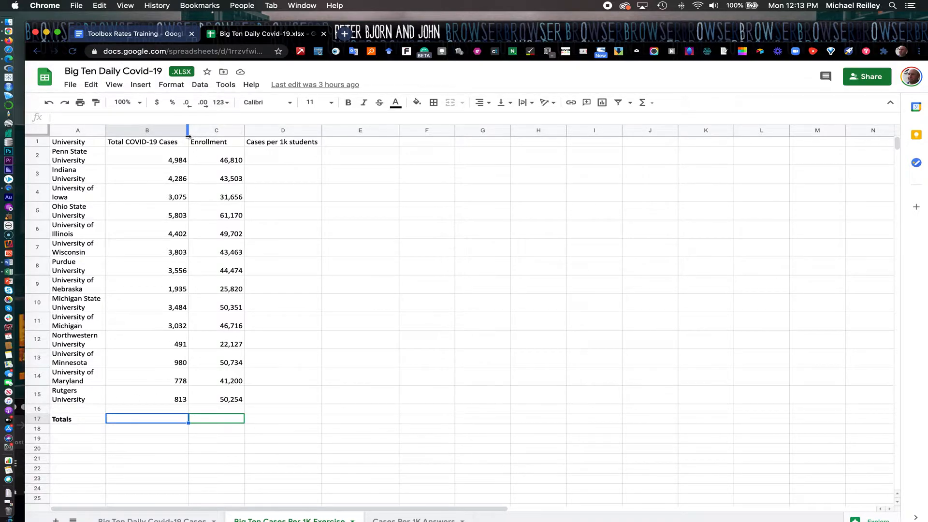
{"action": "mouse_move", "coordinate": [173, 410]}
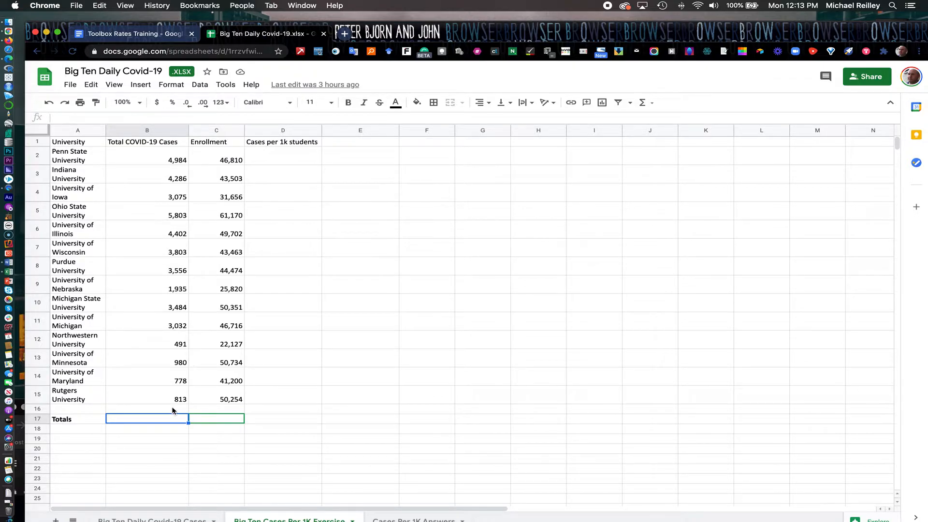
{"action": "mouse_move", "coordinate": [218, 149]}
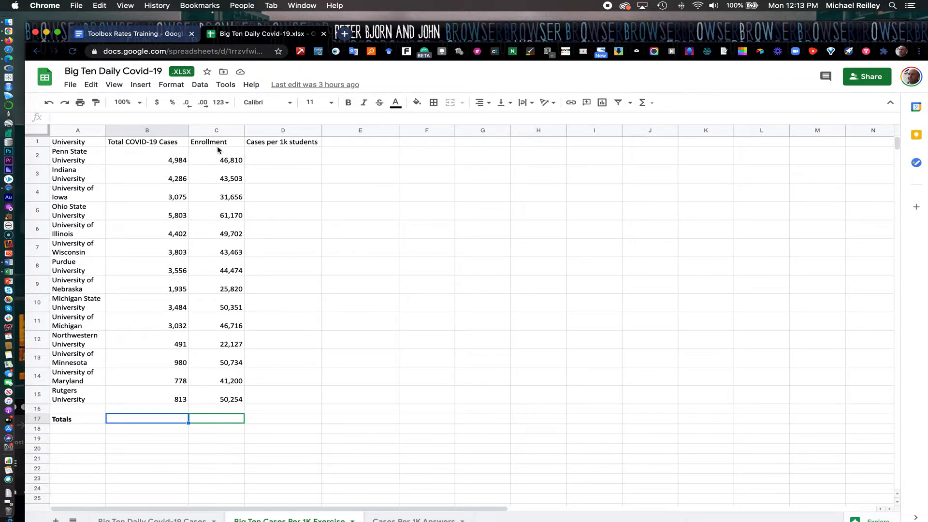
{"action": "mouse_move", "coordinate": [233, 426]}
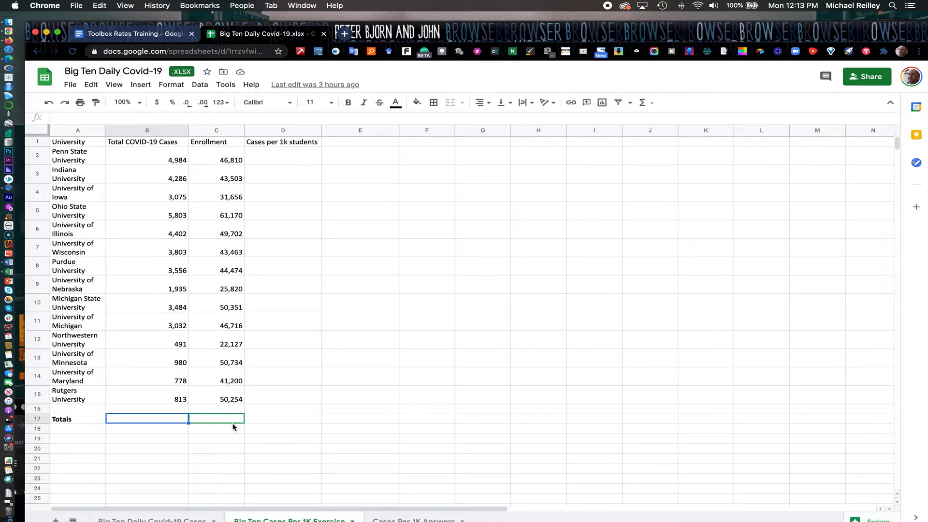
{"action": "mouse_move", "coordinate": [231, 429]}
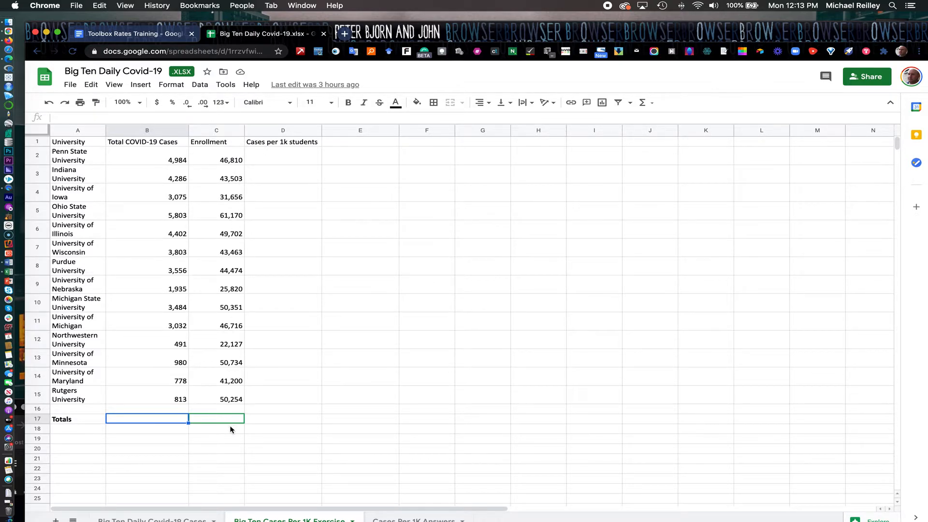
{"action": "mouse_move", "coordinate": [264, 317]}
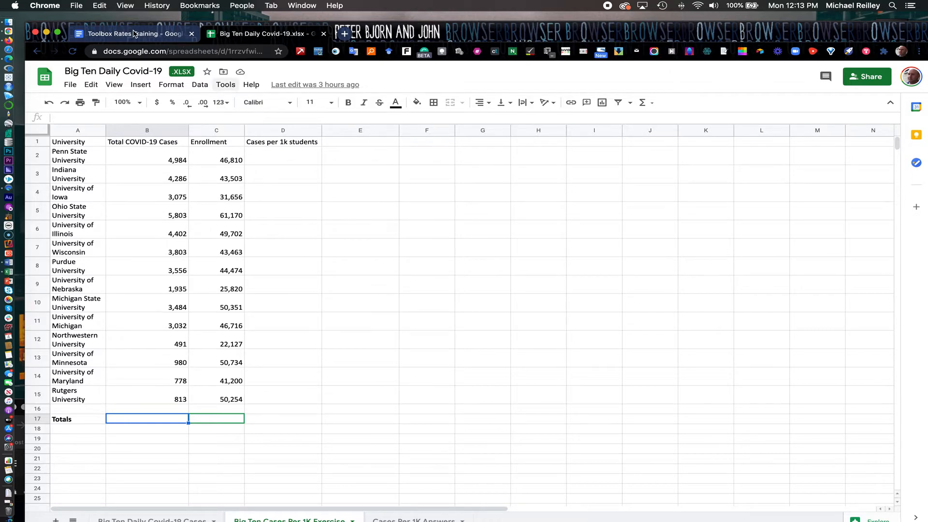
{"action": "left_click", "coordinate": [131, 33]}
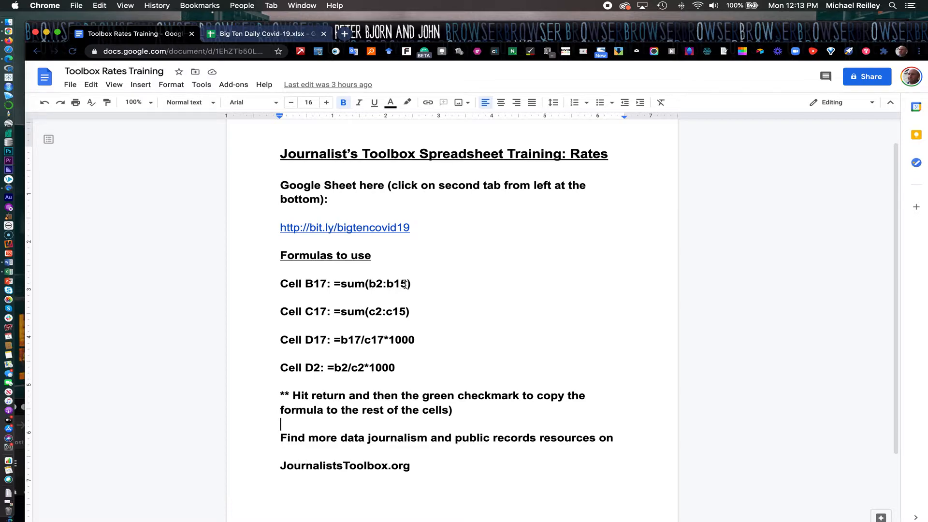
{"action": "mouse_move", "coordinate": [288, 313]}
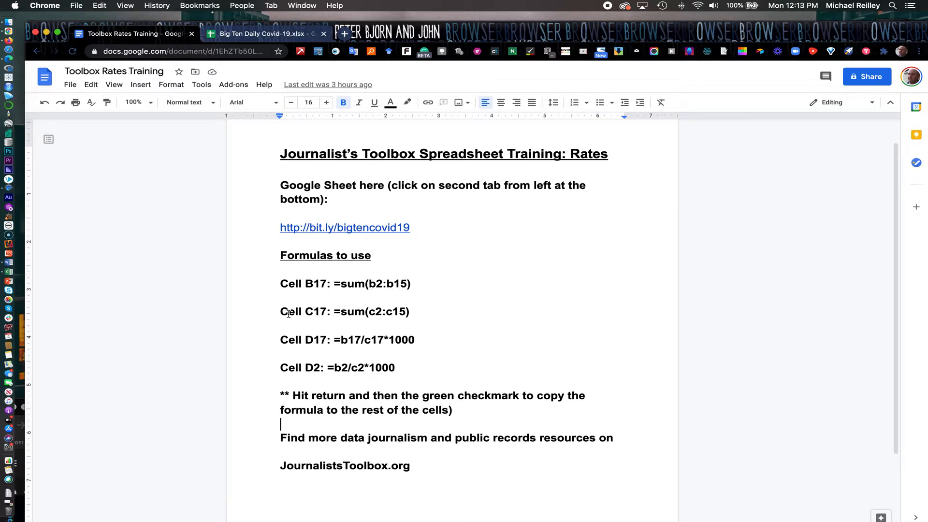
{"action": "mouse_move", "coordinate": [356, 312]}
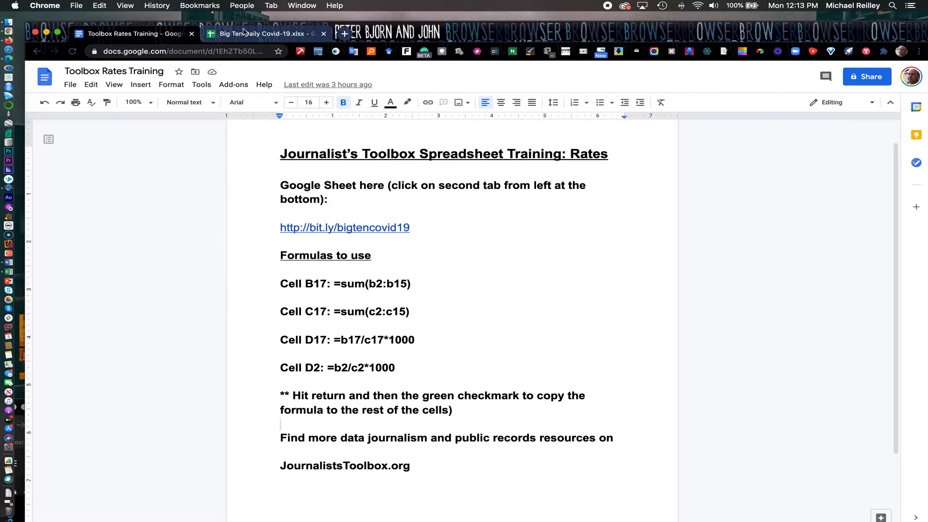
Step: Enter =sum(b2:b15) in B17 so total cases show 41,422
{"action": "left_click", "coordinate": [265, 33]}
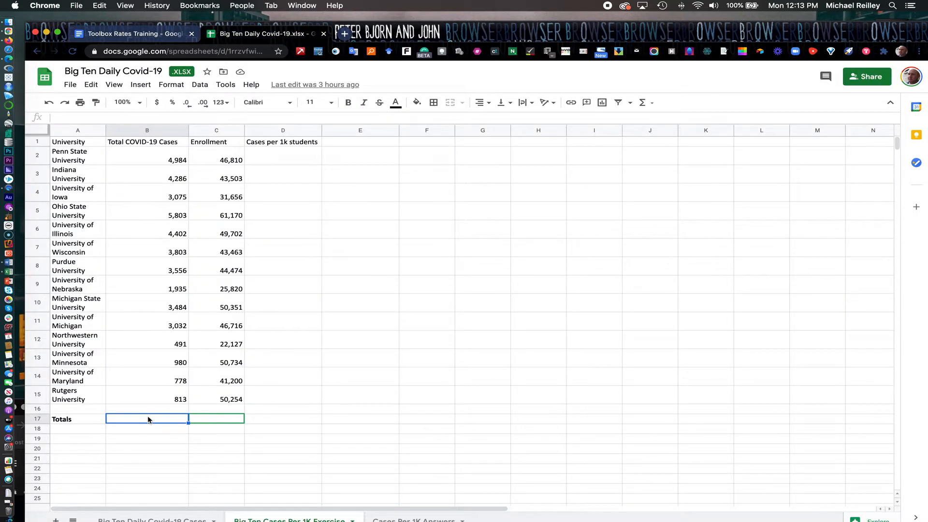
{"action": "type", "text": "=sum"}
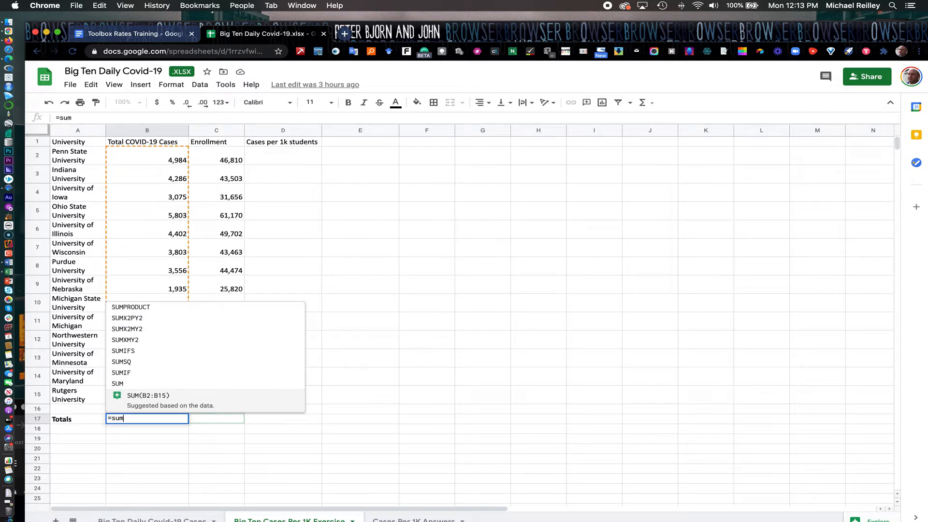
{"action": "type", "text": "(b2:"}
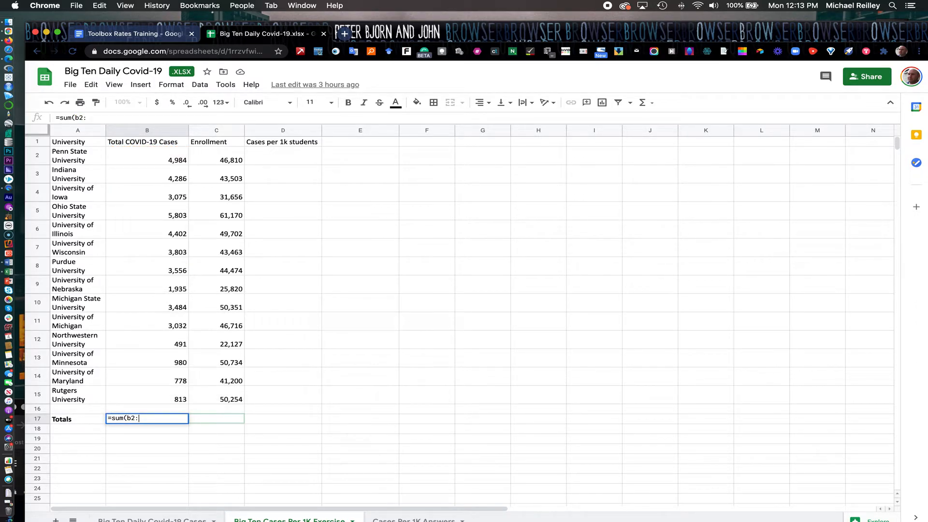
{"action": "type", "text": "b15)"}
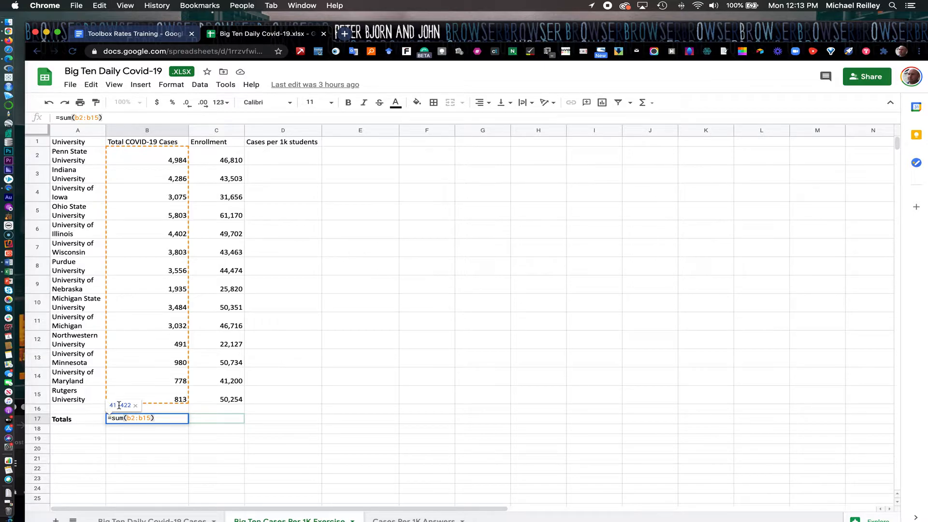
{"action": "key", "text": "Return"}
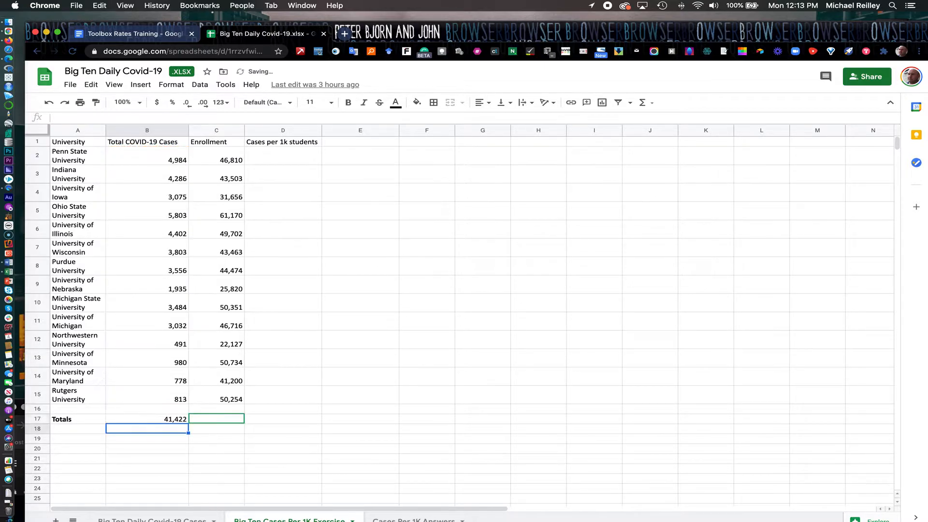
{"action": "mouse_move", "coordinate": [231, 422]}
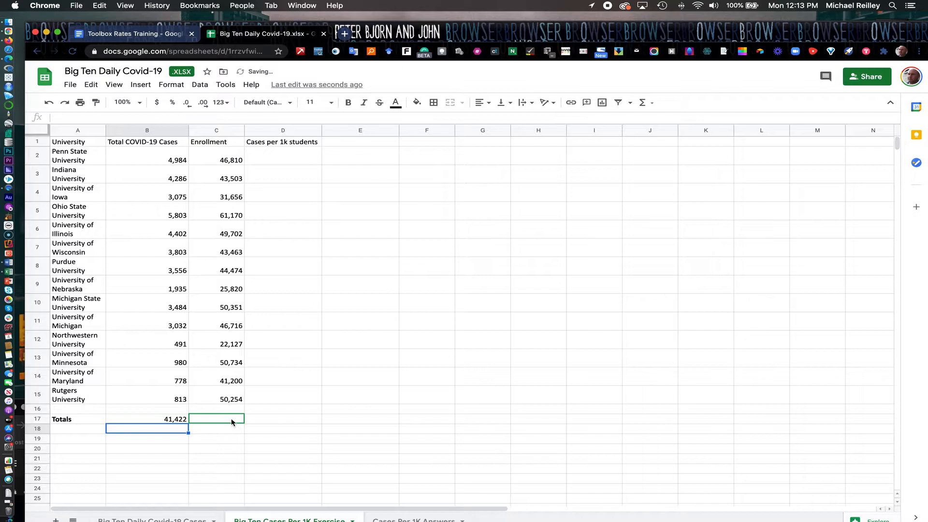
Step: Enter the enrollment total formula =sum(c2:c15) in C17 for 607,980
{"action": "left_click", "coordinate": [215, 419]}
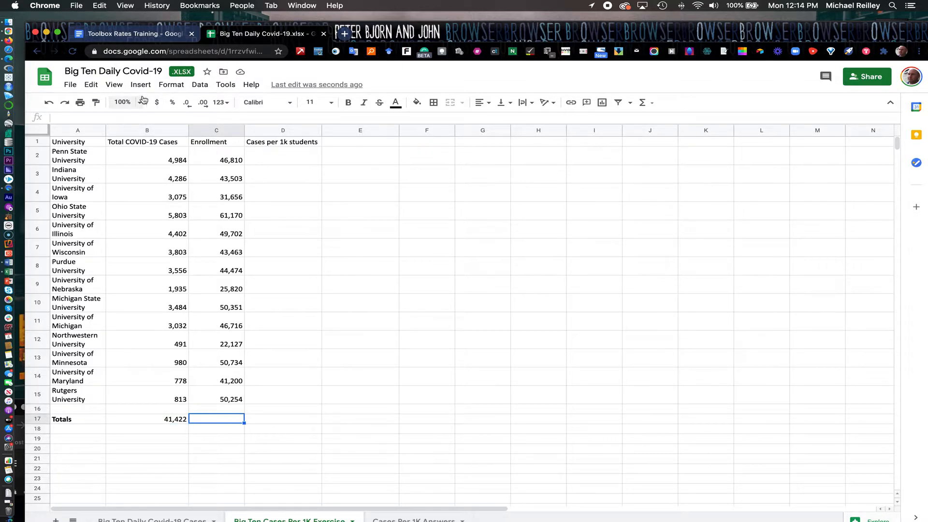
{"action": "mouse_move", "coordinate": [192, 361]}
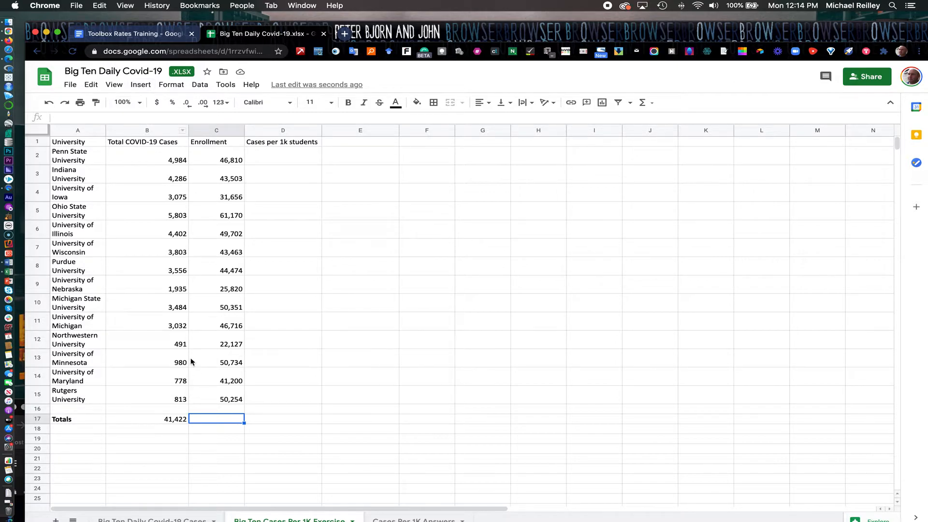
{"action": "type", "text": "="}
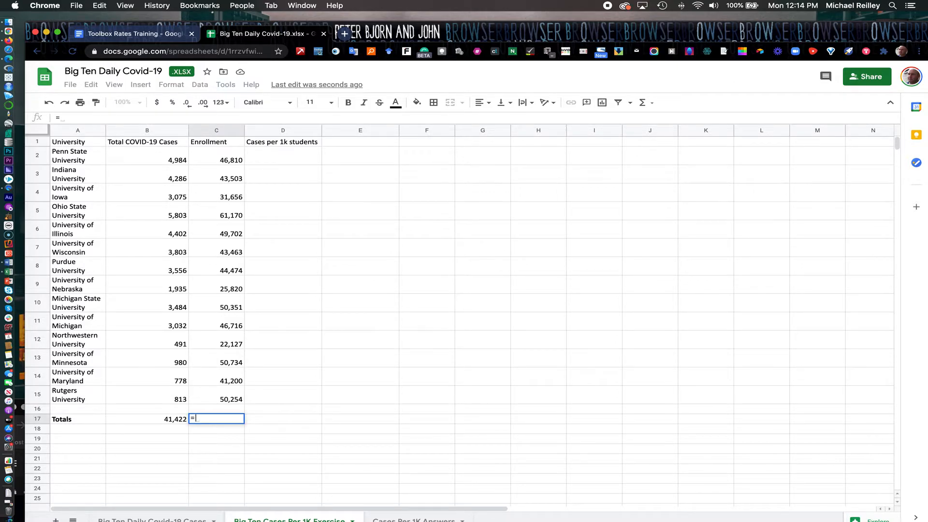
{"action": "type", "text": "sum(c2:"}
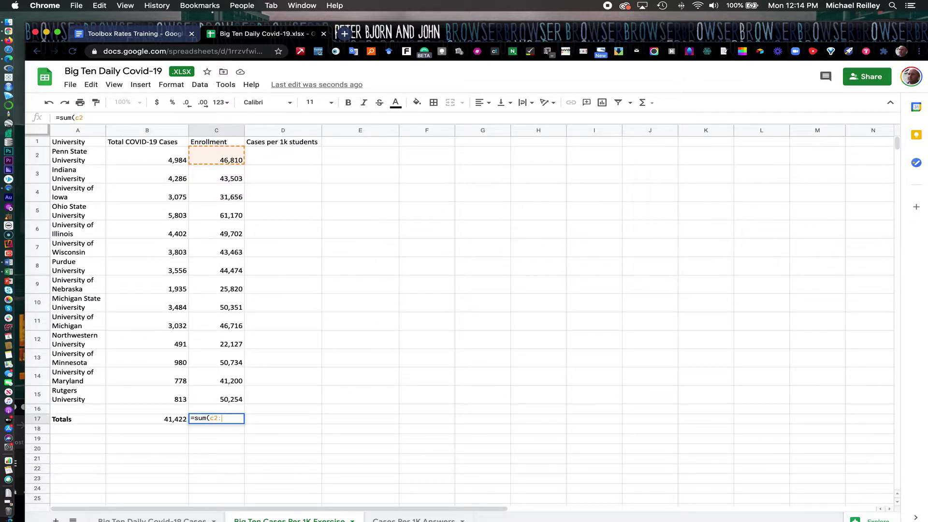
{"action": "type", "text": "c1"}
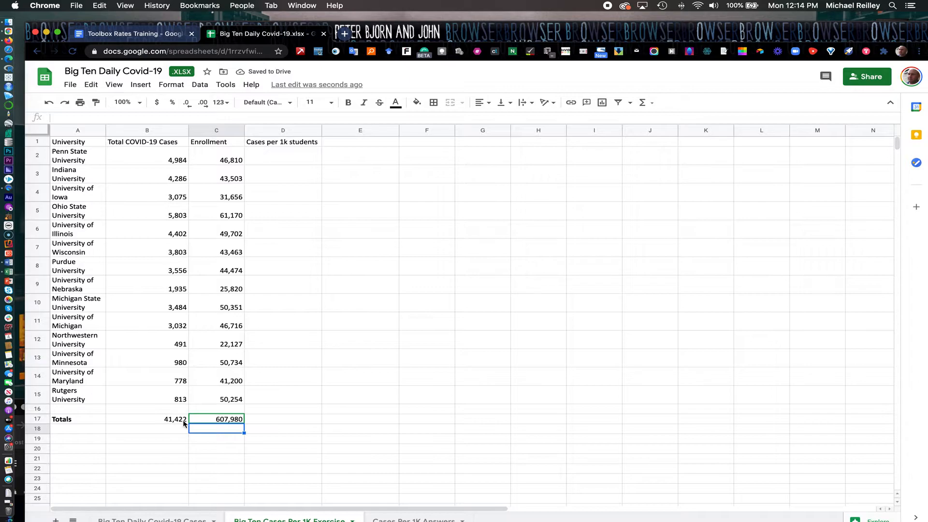
{"action": "mouse_move", "coordinate": [212, 425]}
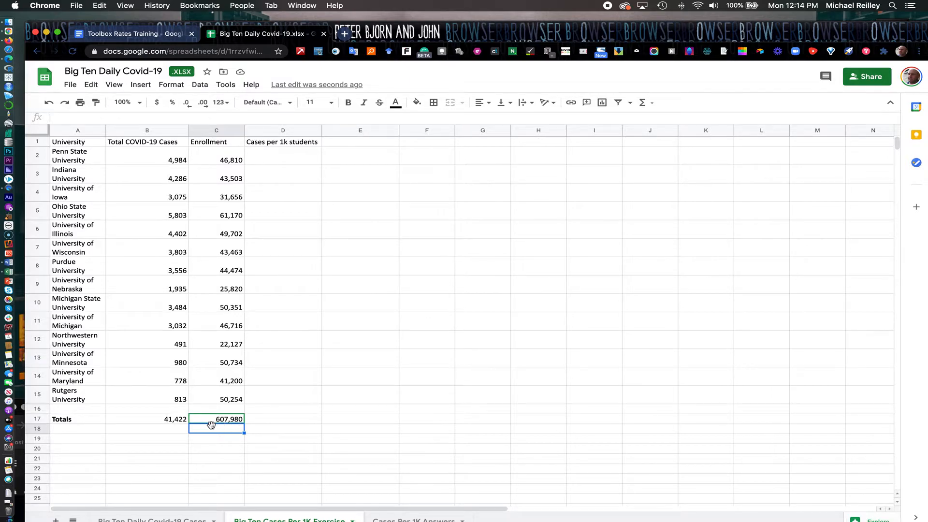
{"action": "mouse_move", "coordinate": [243, 430]}
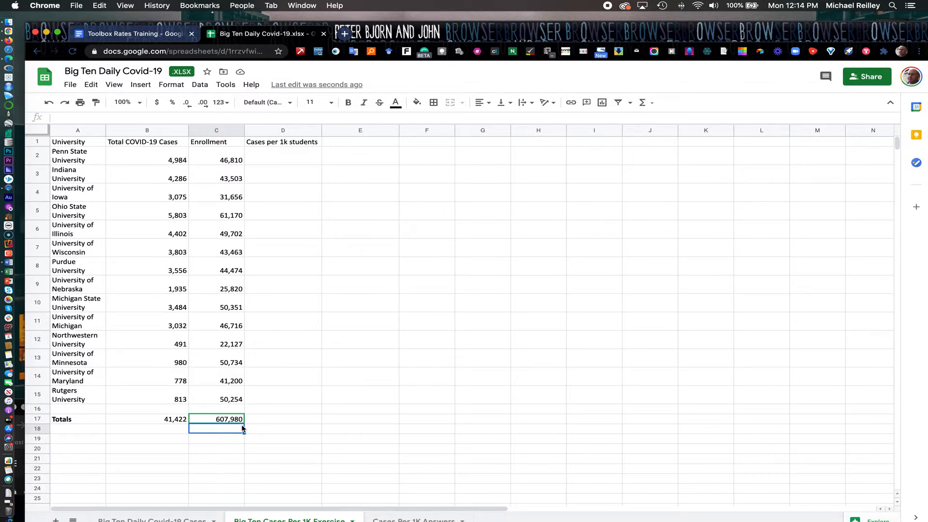
{"action": "mouse_move", "coordinate": [280, 419]}
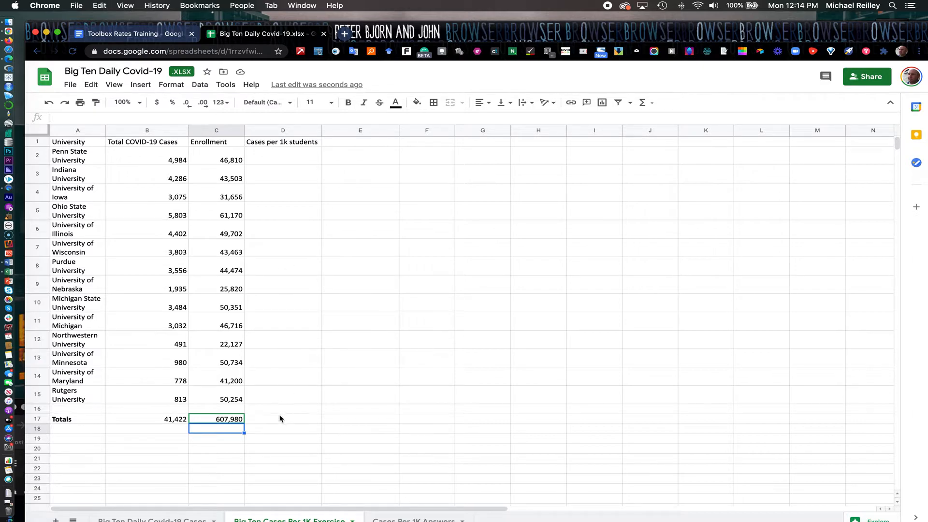
Step: View the rates training notes with the B17, C17, D17 and D2 formulas
{"action": "left_click", "coordinate": [283, 419]}
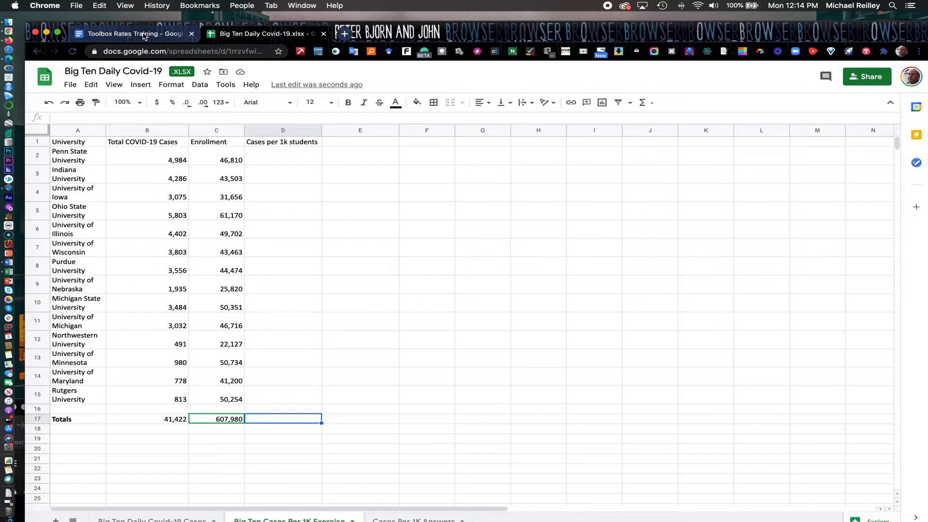
{"action": "left_click", "coordinate": [136, 33]}
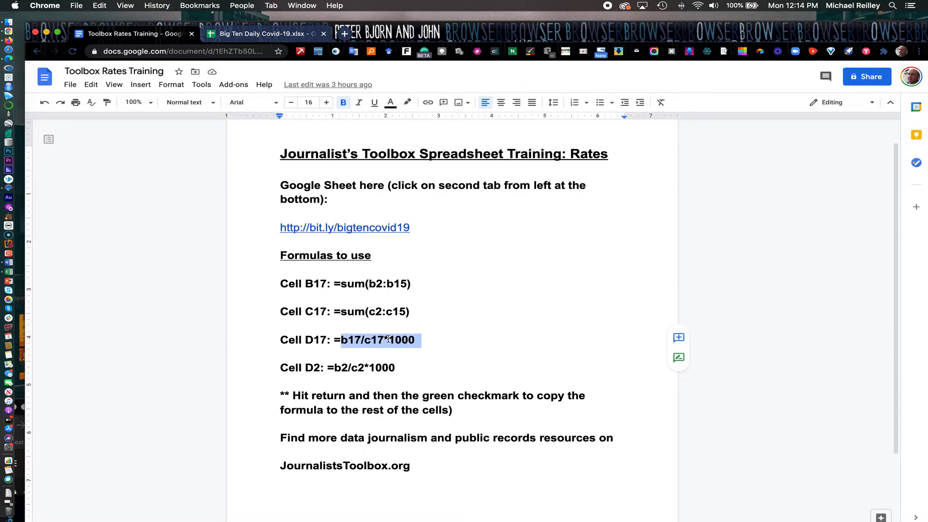
{"action": "mouse_move", "coordinate": [272, 50]}
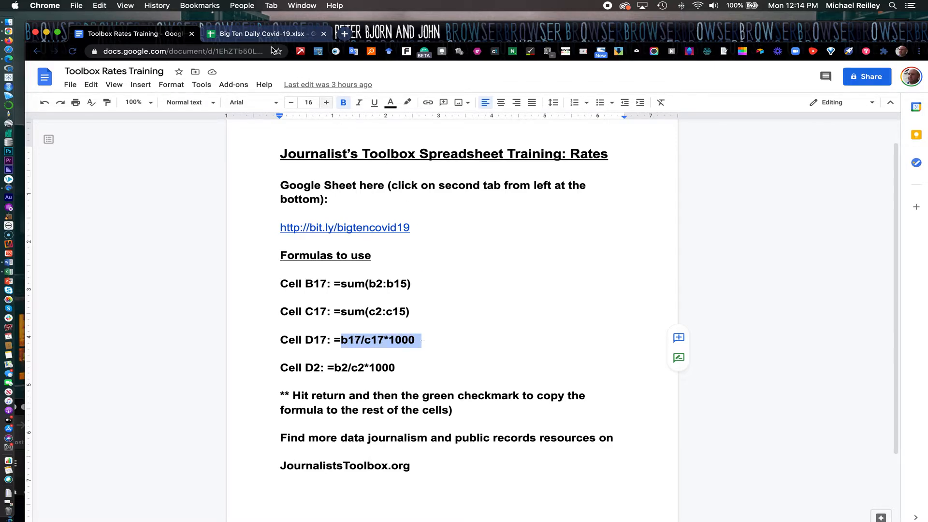
Step: Enter =b17/c17*1000 in D17 for the overall rate of 68.1 cases per 1k
{"action": "left_click", "coordinate": [264, 33]}
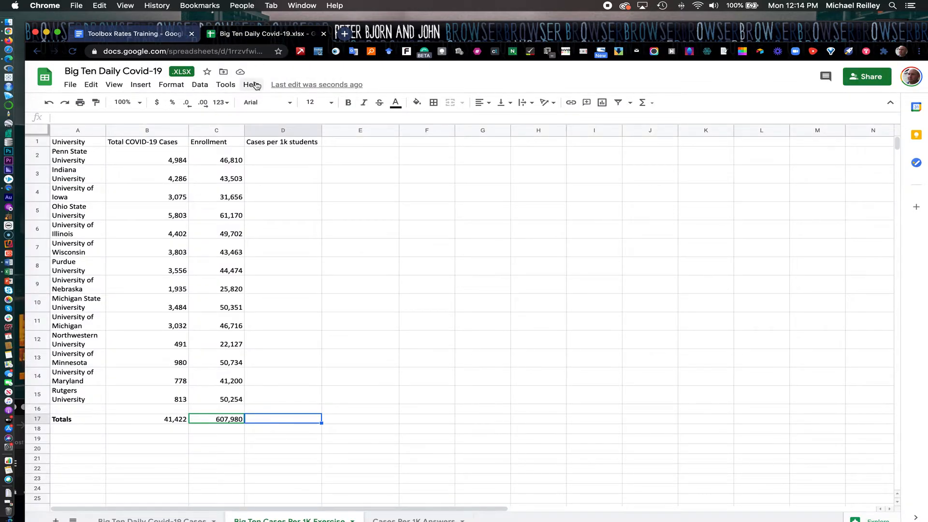
{"action": "type", "text": "=b17/"}
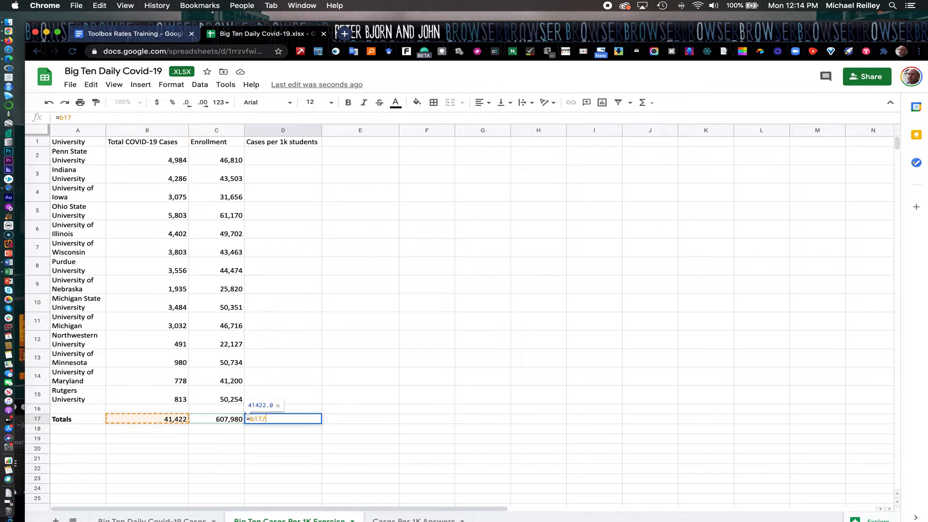
{"action": "key", "text": "backspace"}
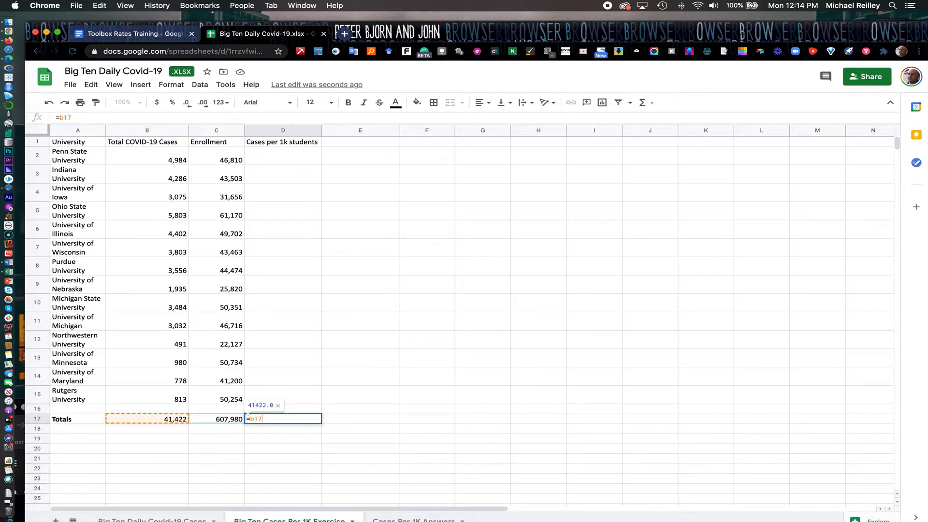
{"action": "type", "text": "/c"}
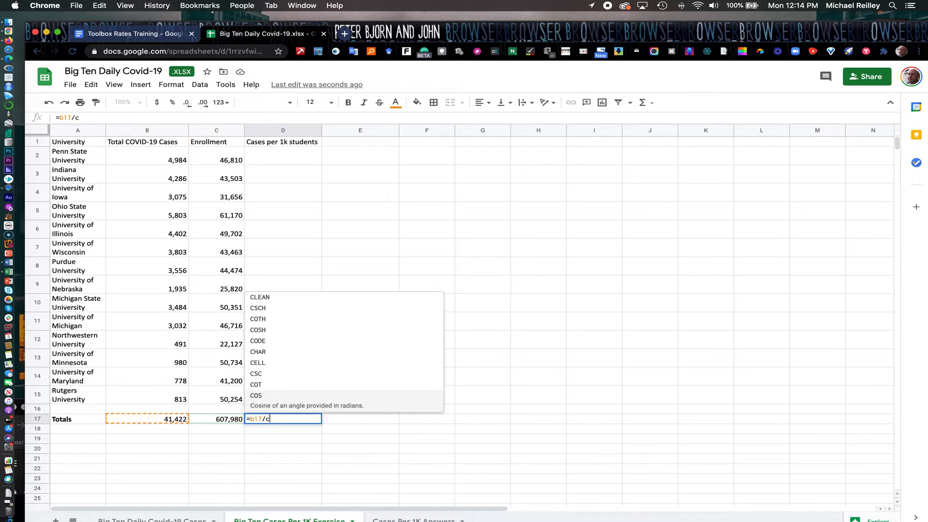
{"action": "type", "text": "12"}
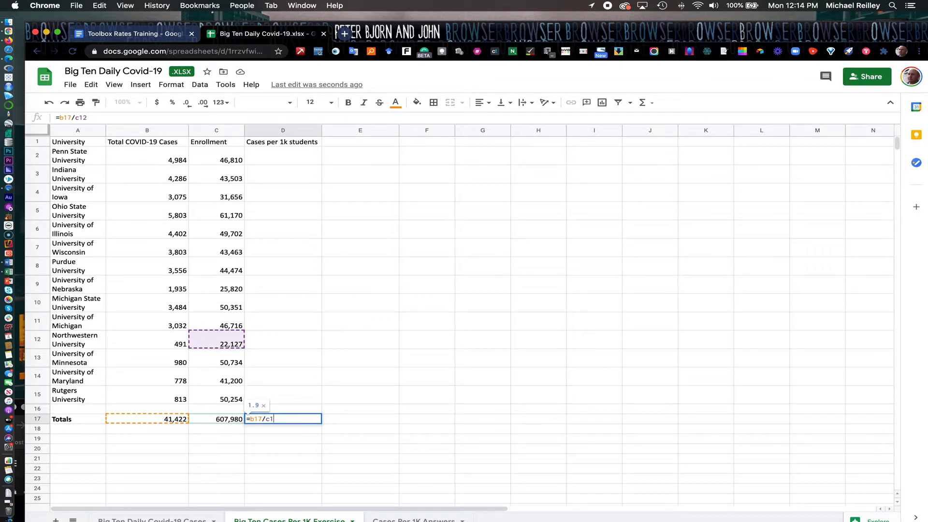
{"action": "left_click", "coordinate": [216, 418]}
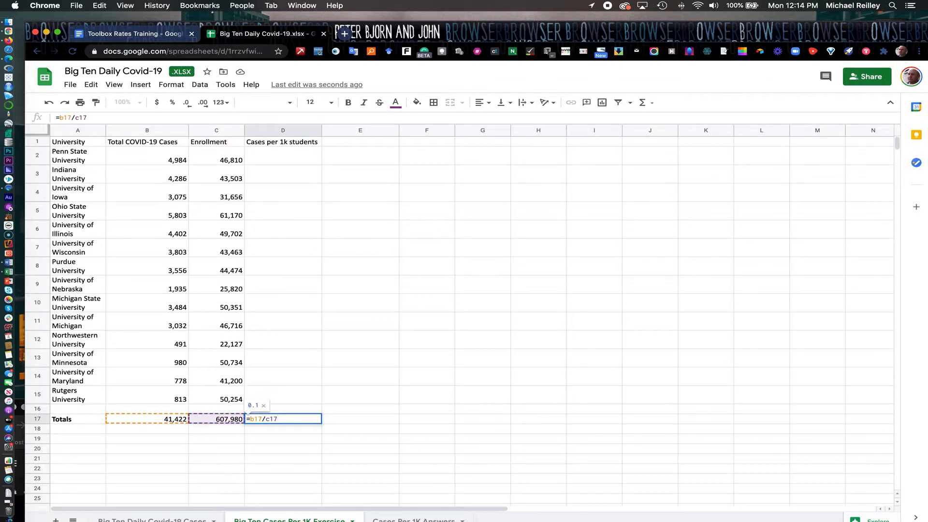
{"action": "type", "text": "*1"}
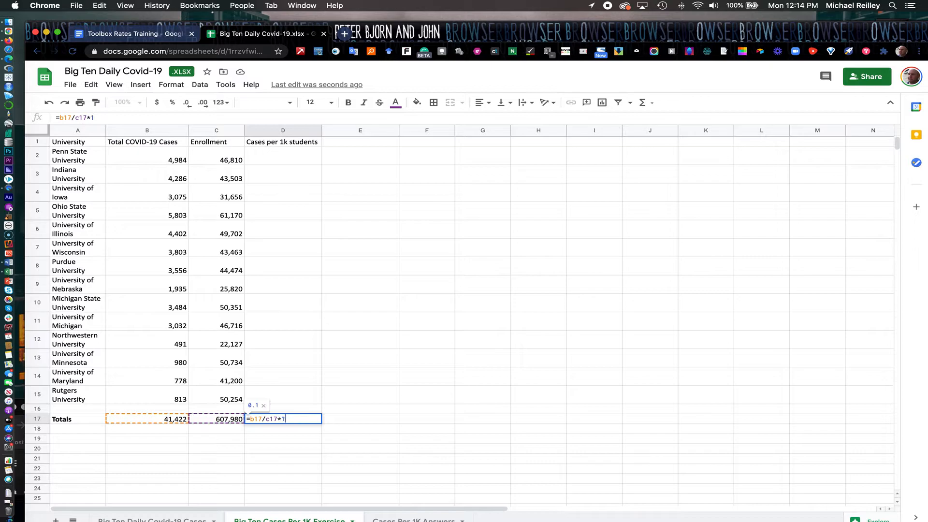
{"action": "type", "text": "000"}
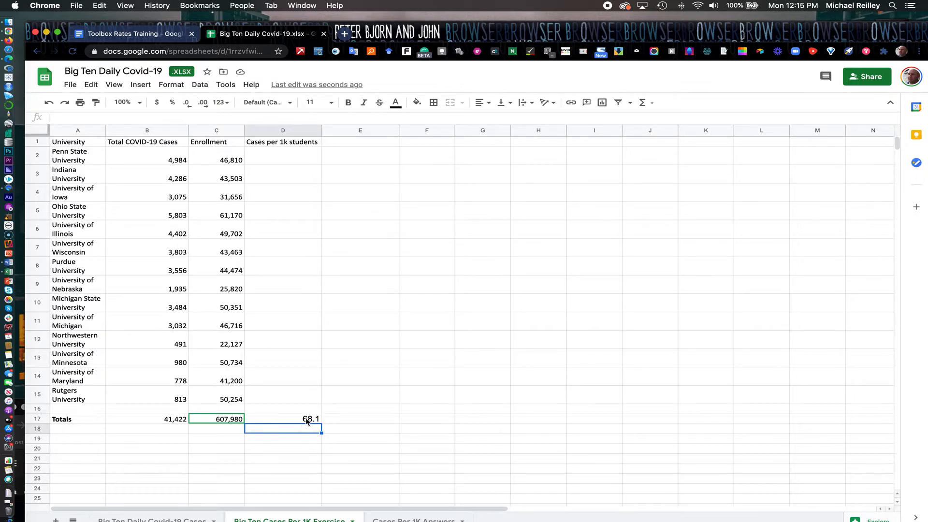
{"action": "mouse_move", "coordinate": [269, 142]}
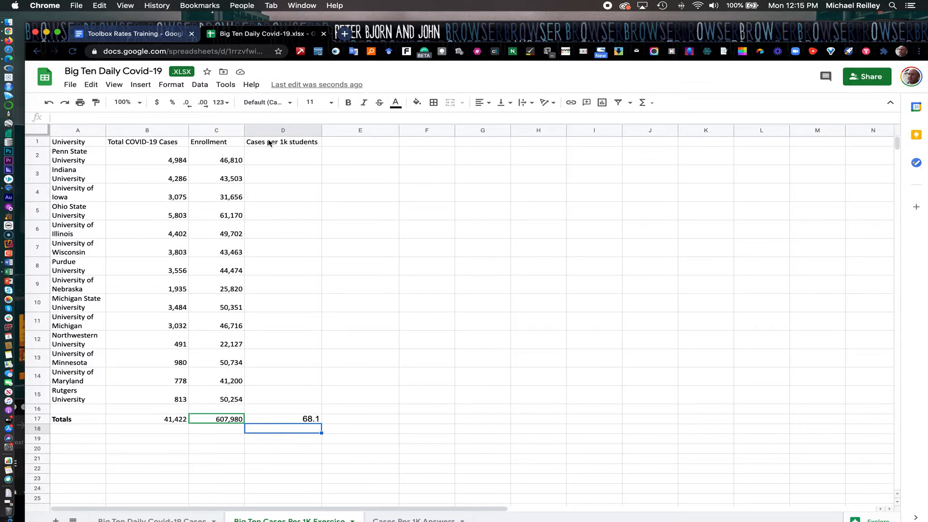
{"action": "mouse_move", "coordinate": [281, 402]}
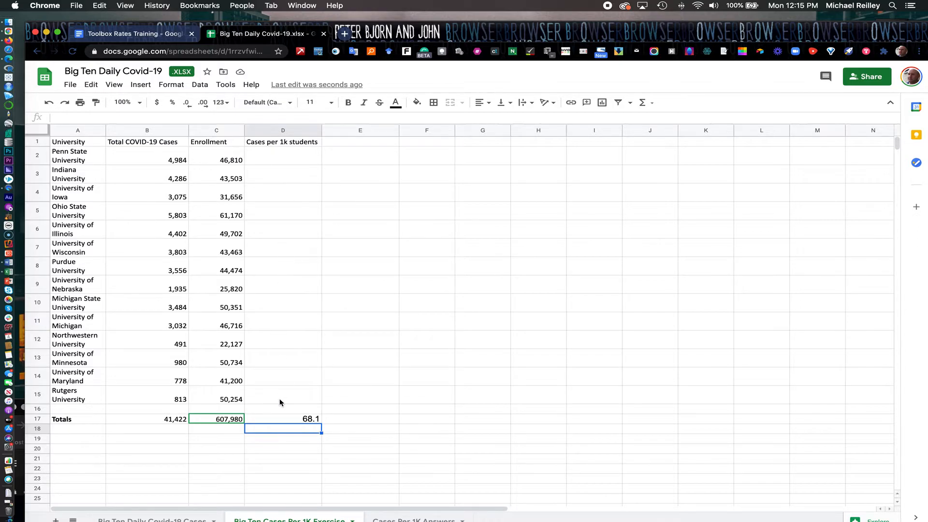
{"action": "mouse_move", "coordinate": [351, 396]}
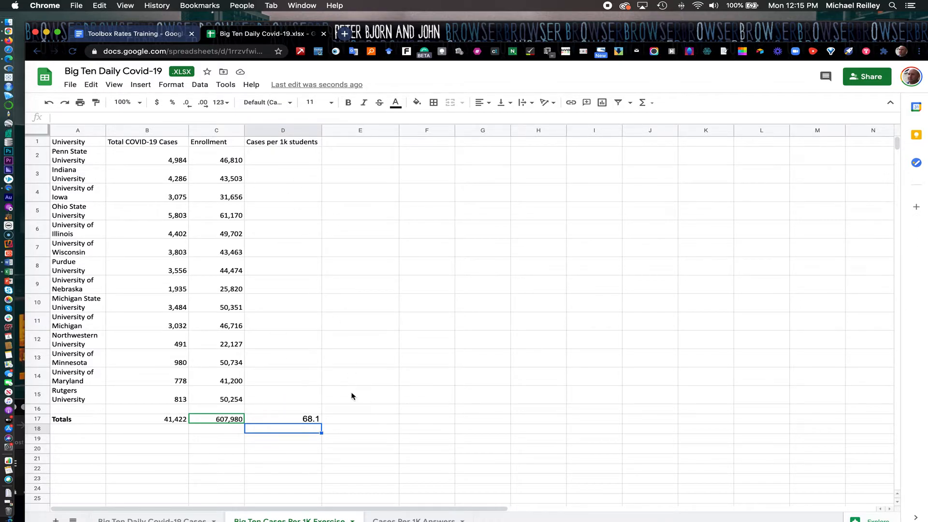
{"action": "mouse_move", "coordinate": [279, 177]}
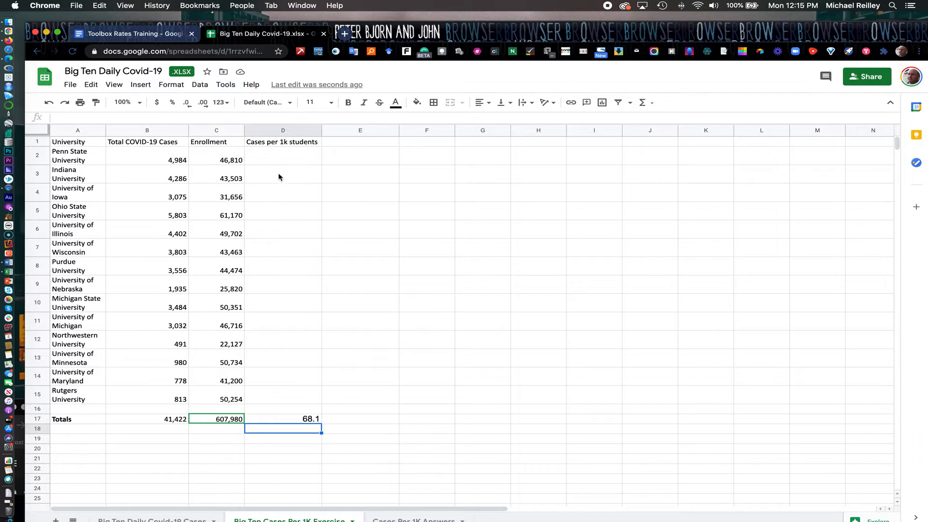
Step: Enter =b2/c2*1000 in D2 and accept autofill down column D (106.5 to 16.2)
{"action": "left_click", "coordinate": [283, 154]}
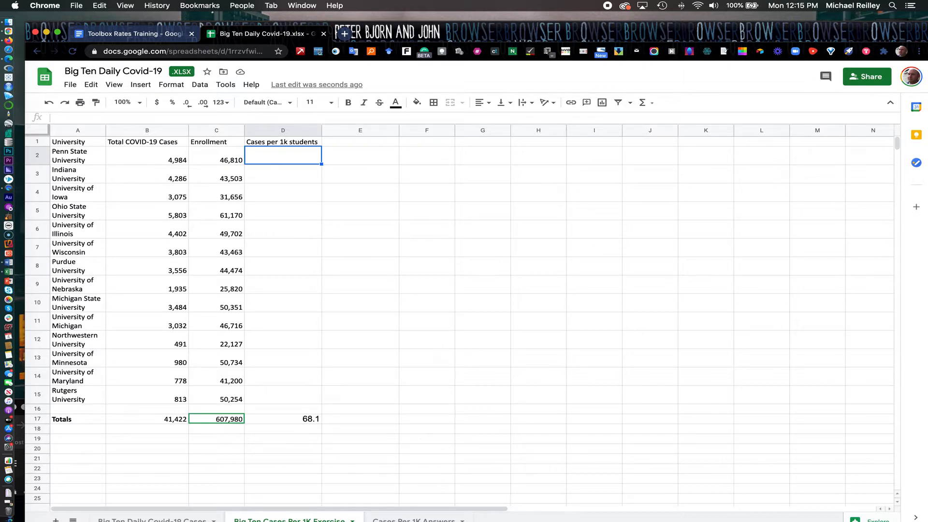
{"action": "type", "text": "=c2/"}
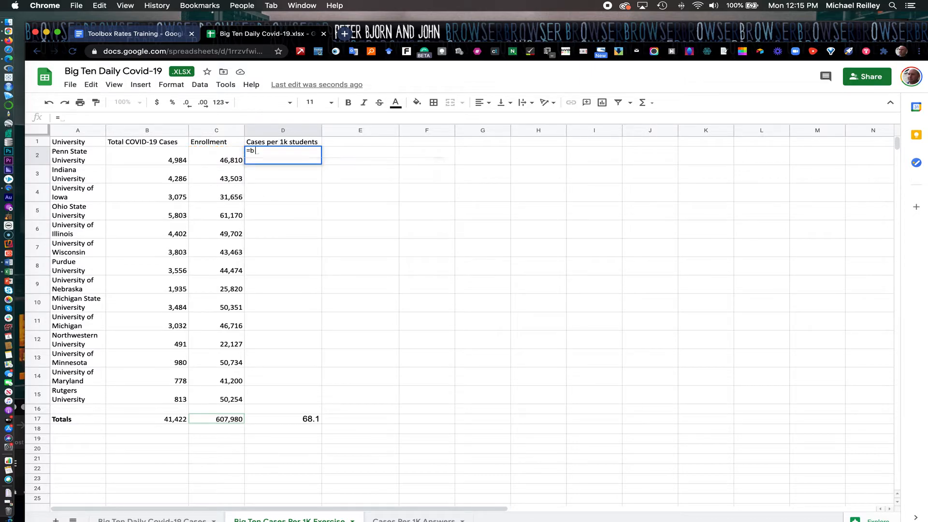
{"action": "type", "text": "2/c2"}
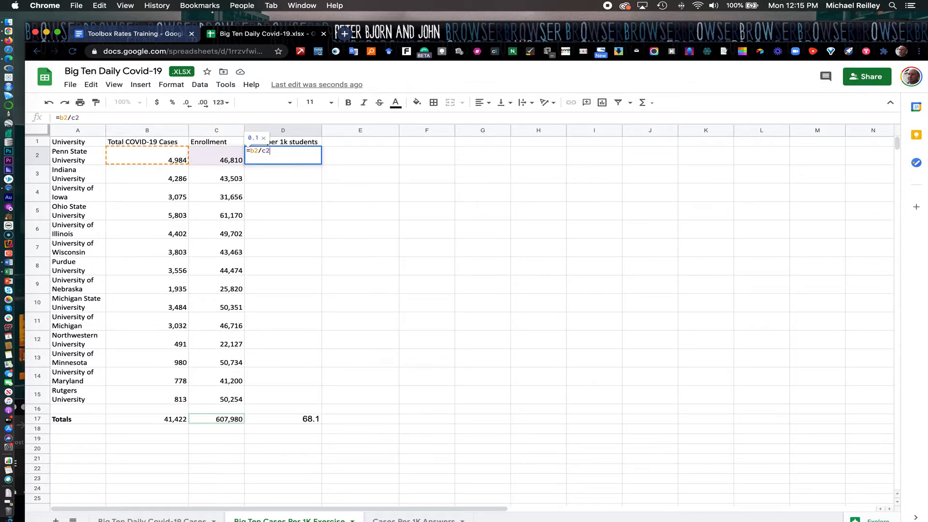
{"action": "type", "text": "*1000"}
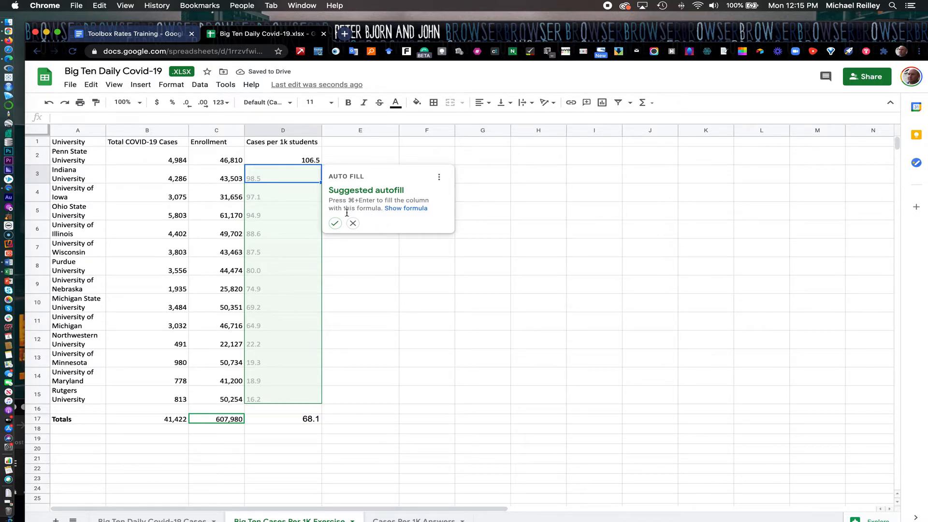
{"action": "mouse_move", "coordinate": [334, 223]}
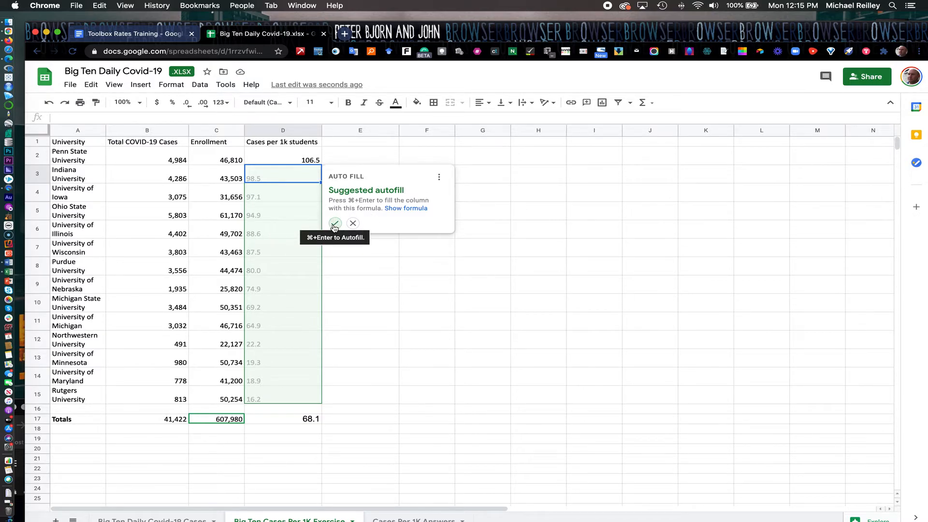
{"action": "mouse_move", "coordinate": [284, 203]}
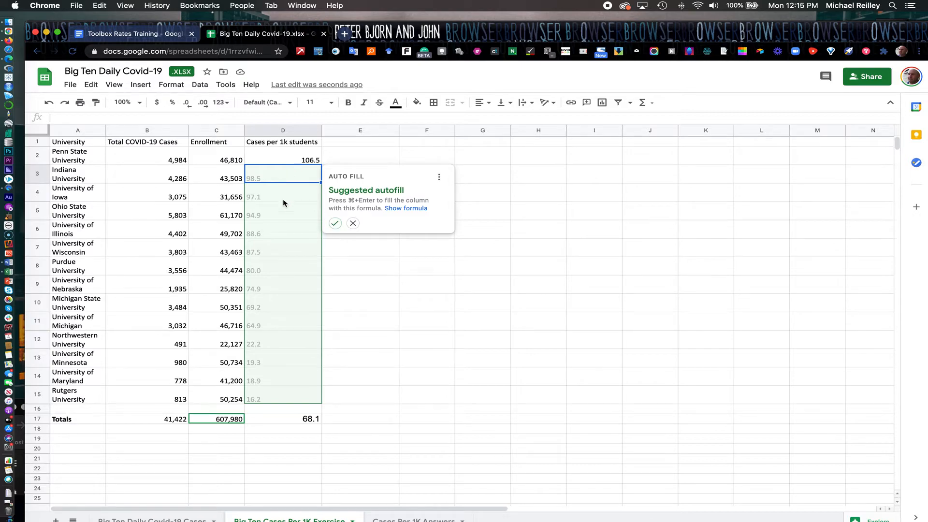
{"action": "mouse_move", "coordinate": [335, 223]}
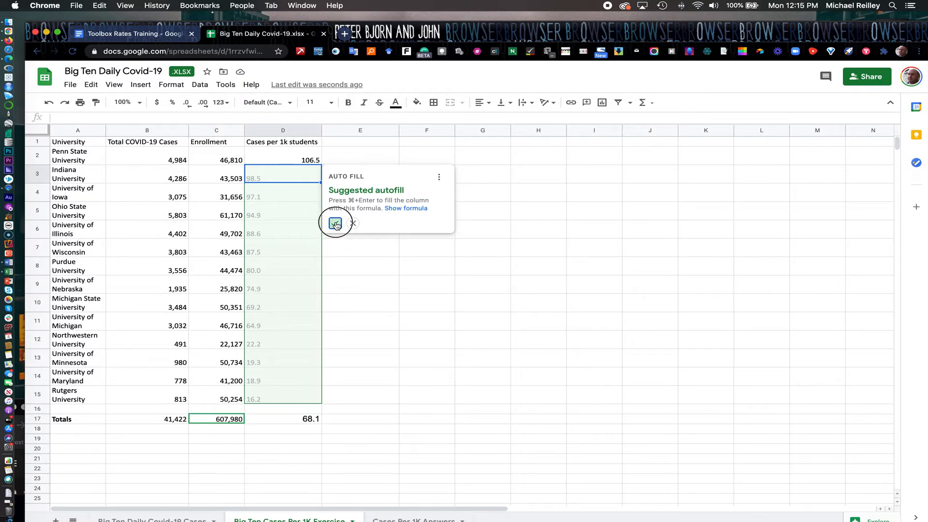
{"action": "left_click", "coordinate": [336, 223]}
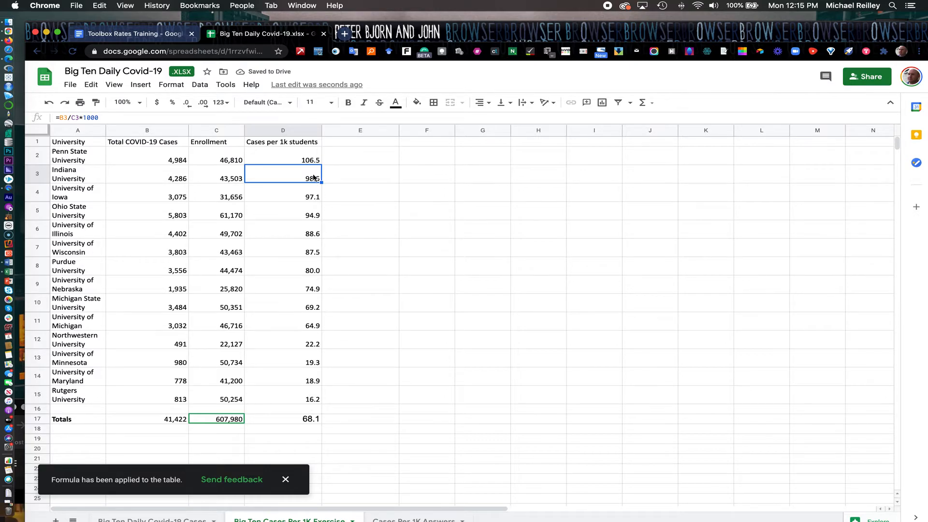
Step: Review the filled rates column and the 68.1 overall rate in row 17
{"action": "left_click", "coordinate": [187, 103]}
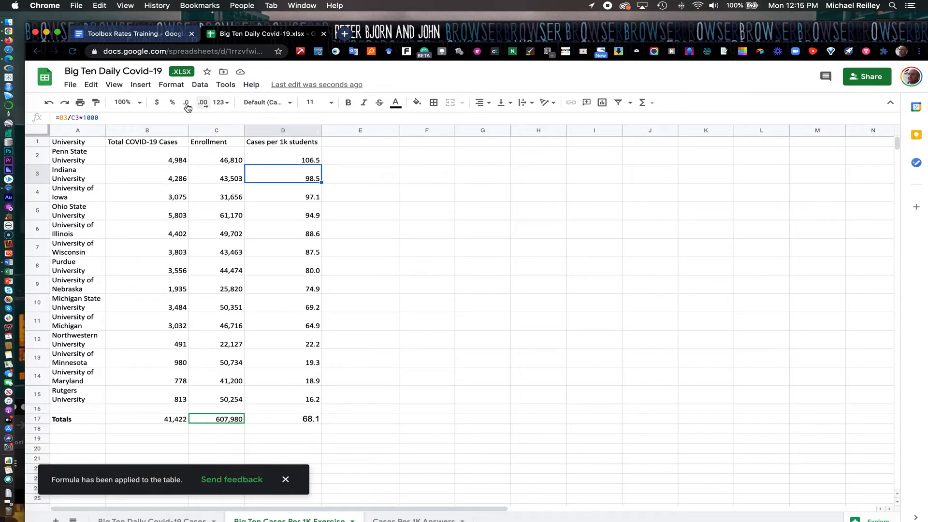
{"action": "mouse_move", "coordinate": [187, 102]}
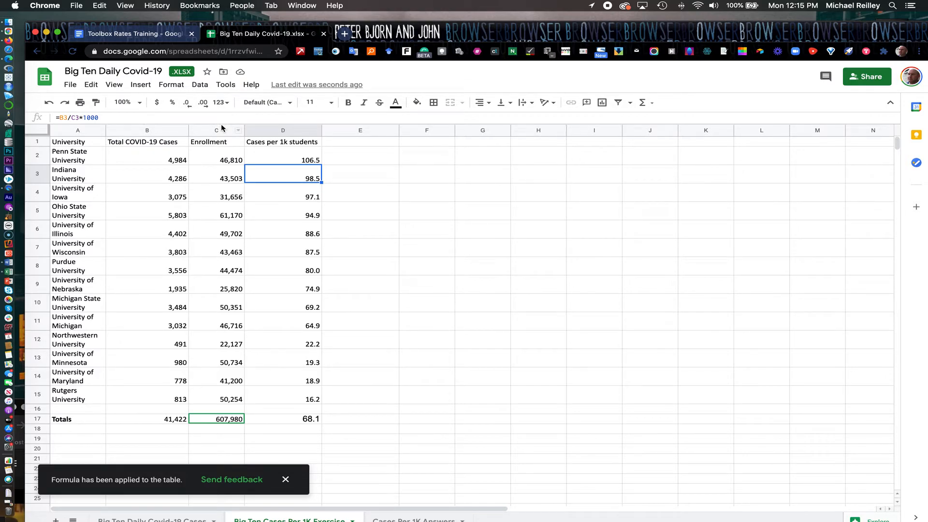
{"action": "left_click", "coordinate": [284, 479]}
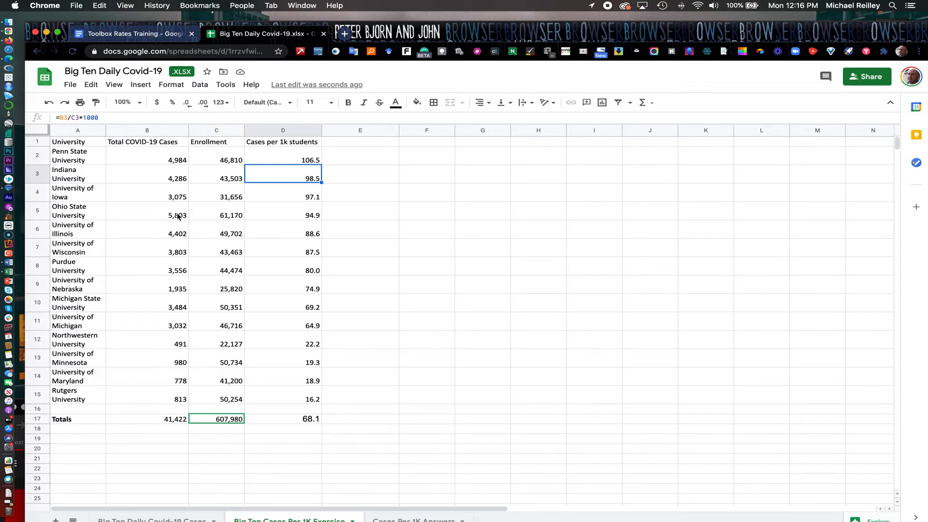
{"action": "mouse_move", "coordinate": [309, 166]}
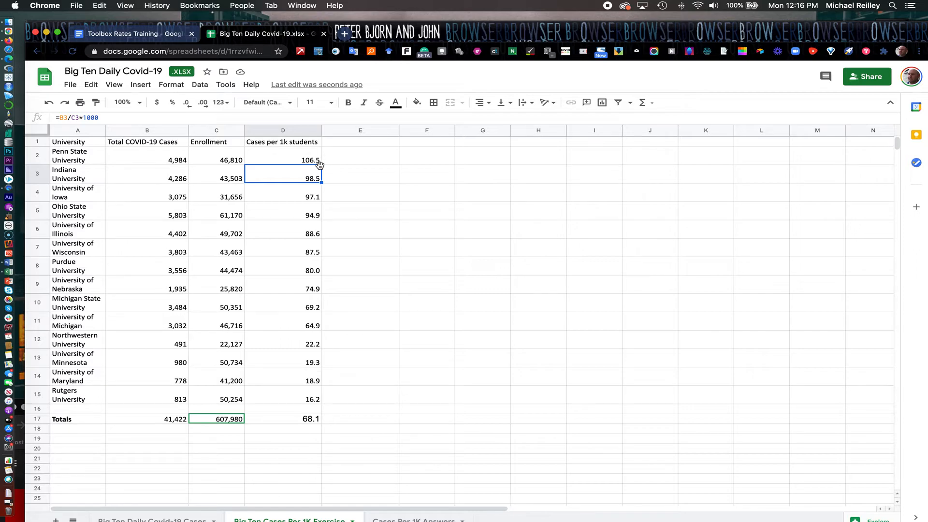
{"action": "mouse_move", "coordinate": [289, 248]}
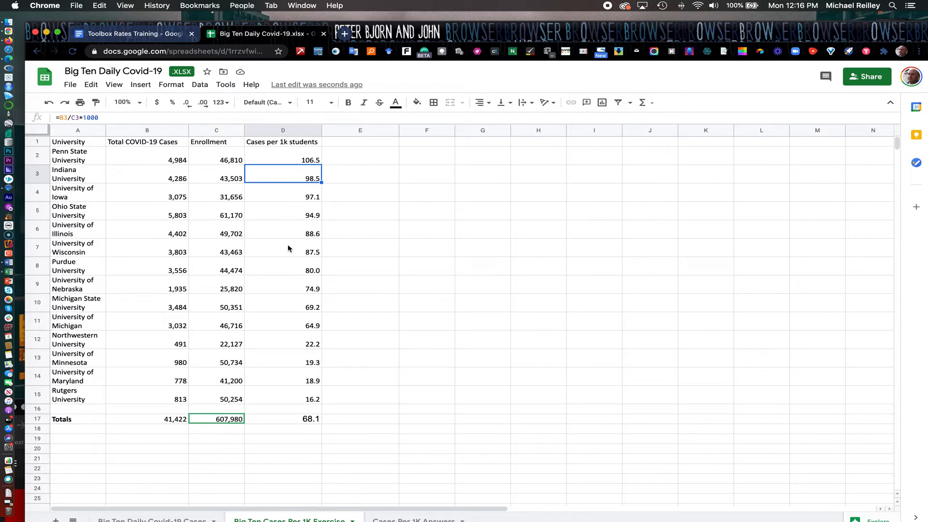
{"action": "mouse_move", "coordinate": [312, 352]}
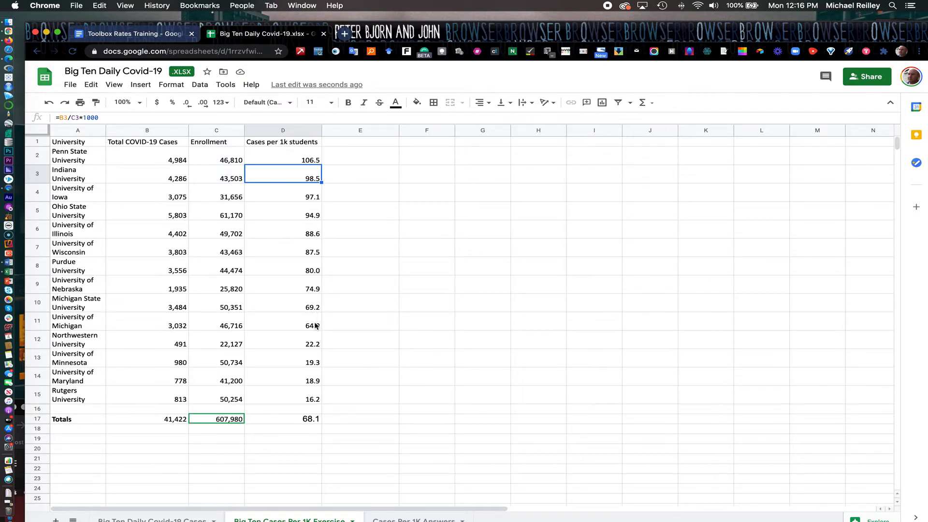
{"action": "mouse_move", "coordinate": [312, 321]}
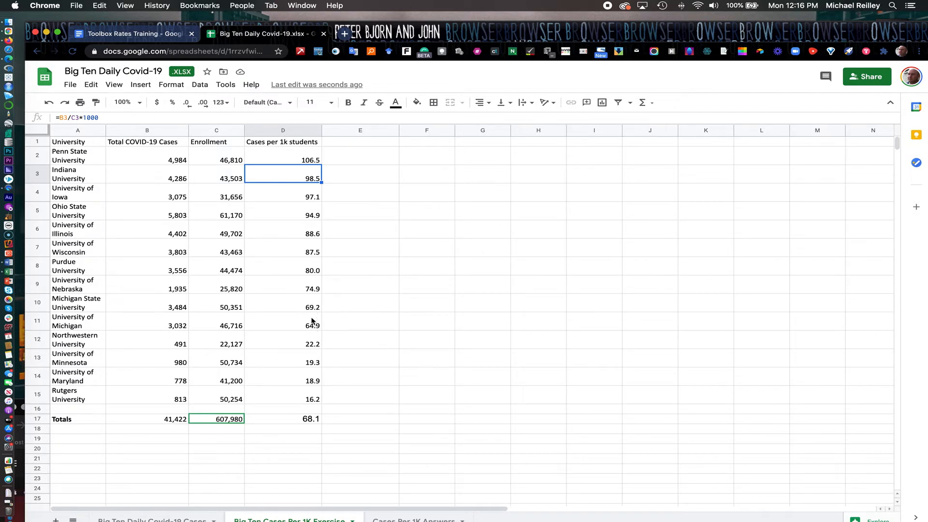
{"action": "mouse_move", "coordinate": [319, 422]}
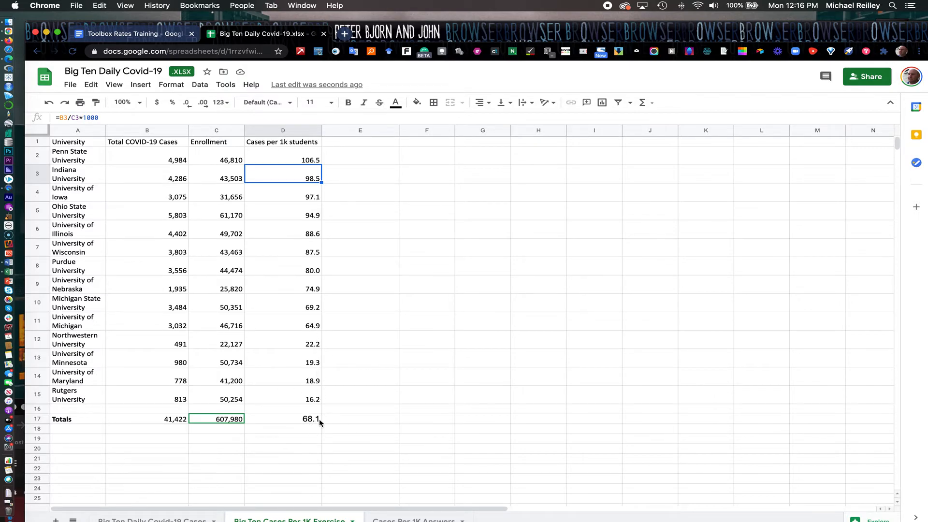
{"action": "mouse_move", "coordinate": [305, 424]}
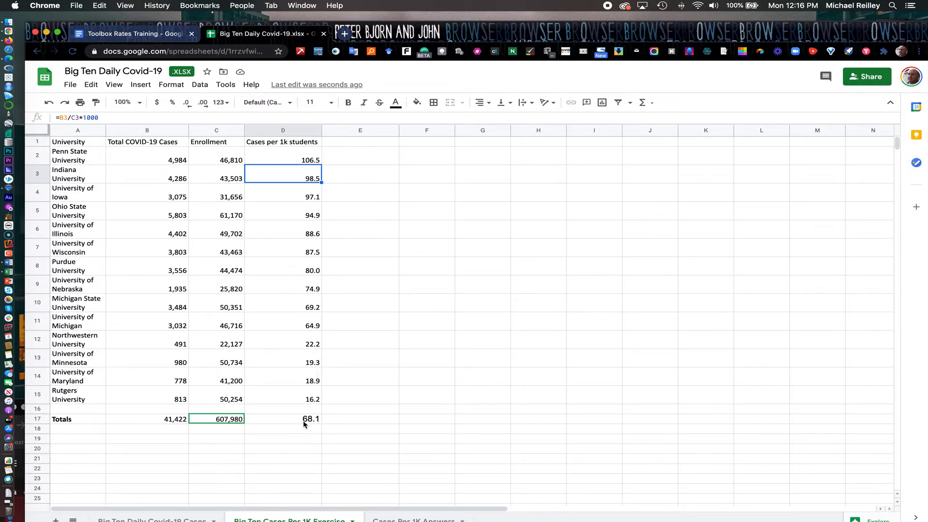
{"action": "mouse_move", "coordinate": [313, 302]}
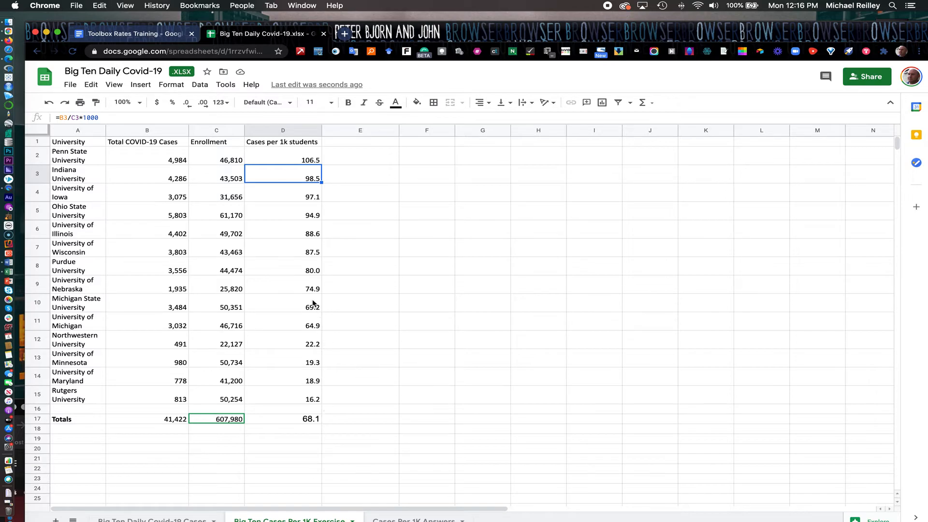
{"action": "mouse_move", "coordinate": [287, 239]}
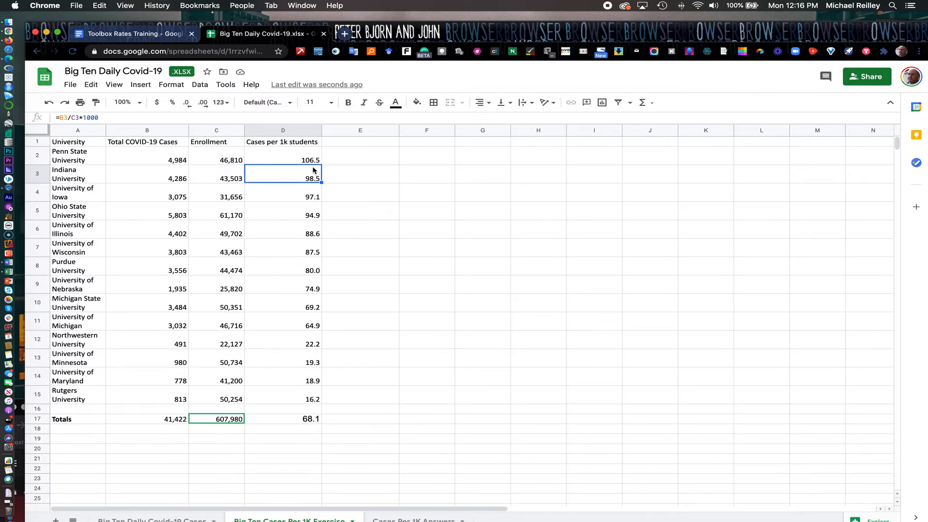
{"action": "mouse_move", "coordinate": [313, 427]}
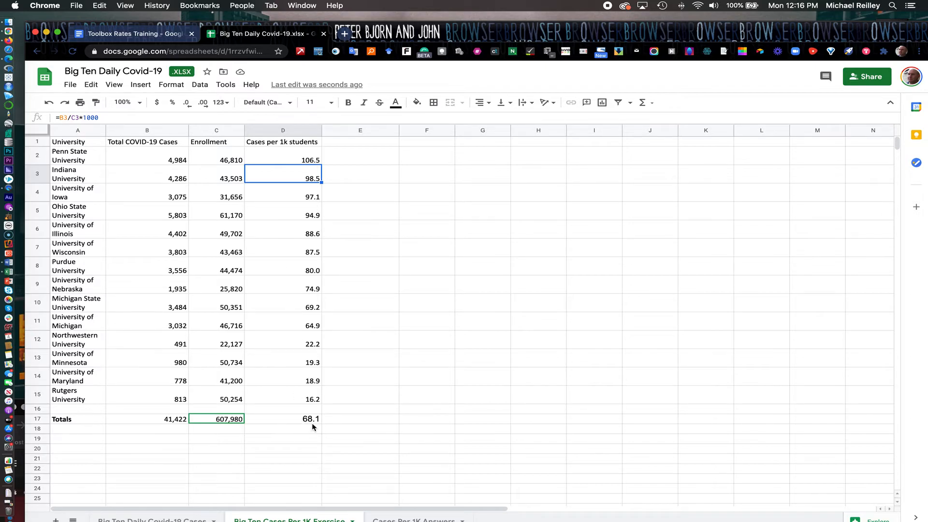
{"action": "mouse_move", "coordinate": [198, 145]}
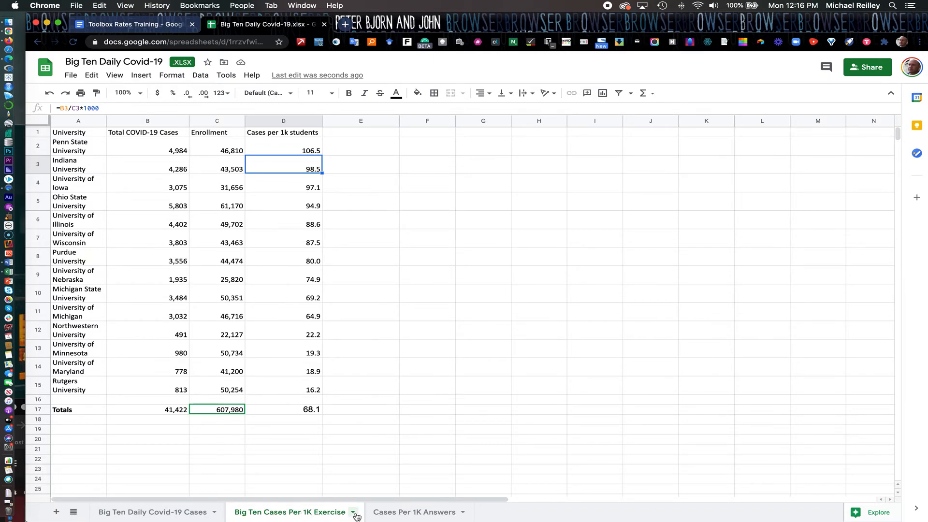
Step: On the Cases Per 1K Answers sheet, reduce column D rates to one decimal (88.6, 68.1)
{"action": "left_click", "coordinate": [414, 512]}
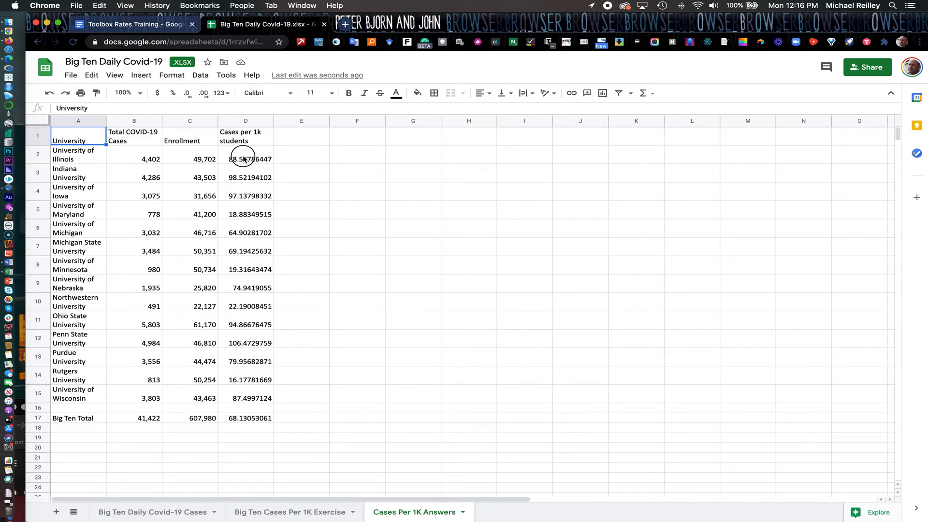
{"action": "left_click", "coordinate": [245, 159]}
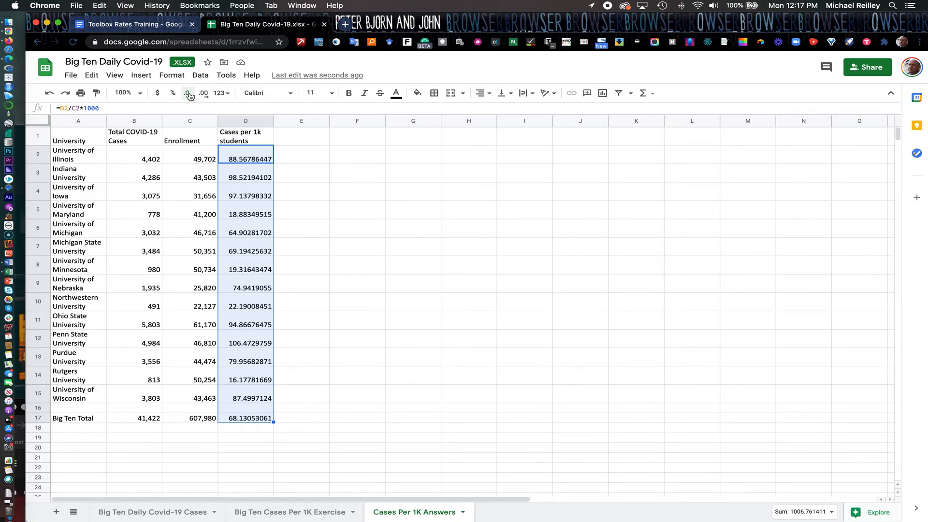
{"action": "left_click", "coordinate": [189, 93]}
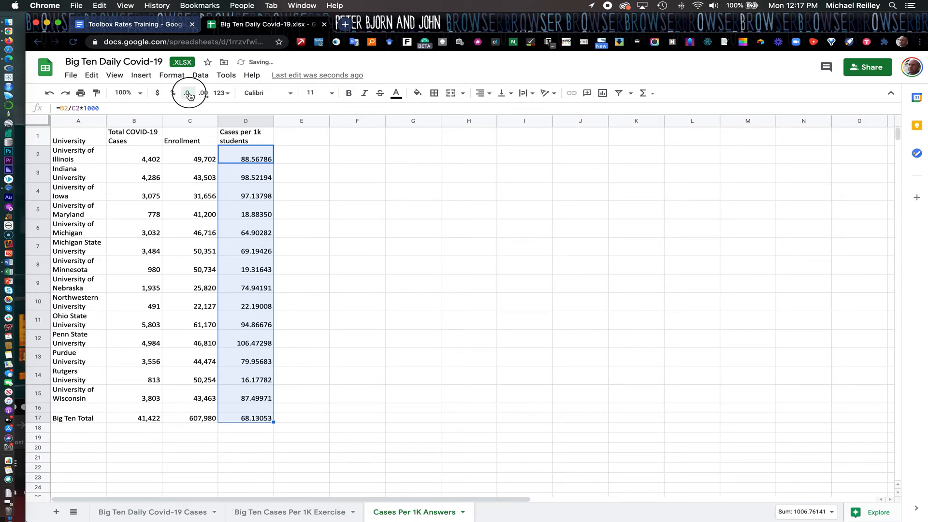
{"action": "left_click", "coordinate": [189, 93]}
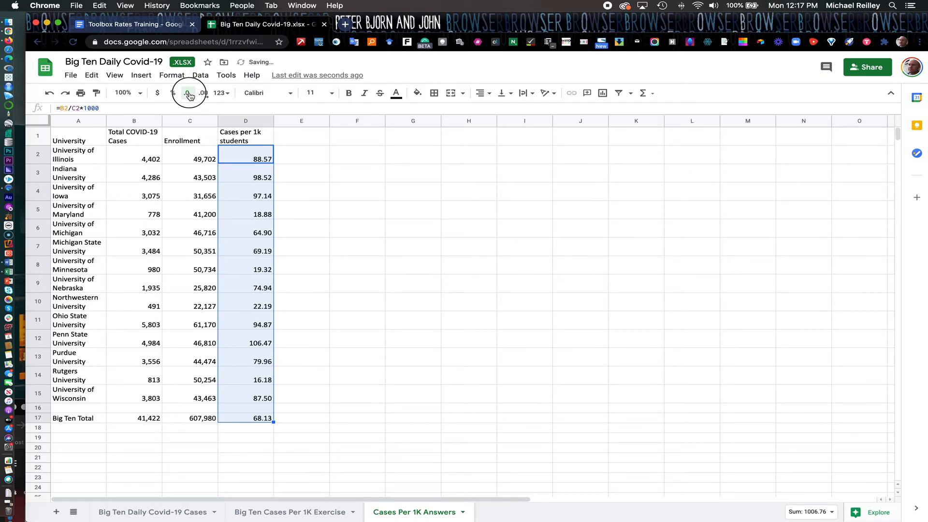
{"action": "left_click", "coordinate": [188, 93]}
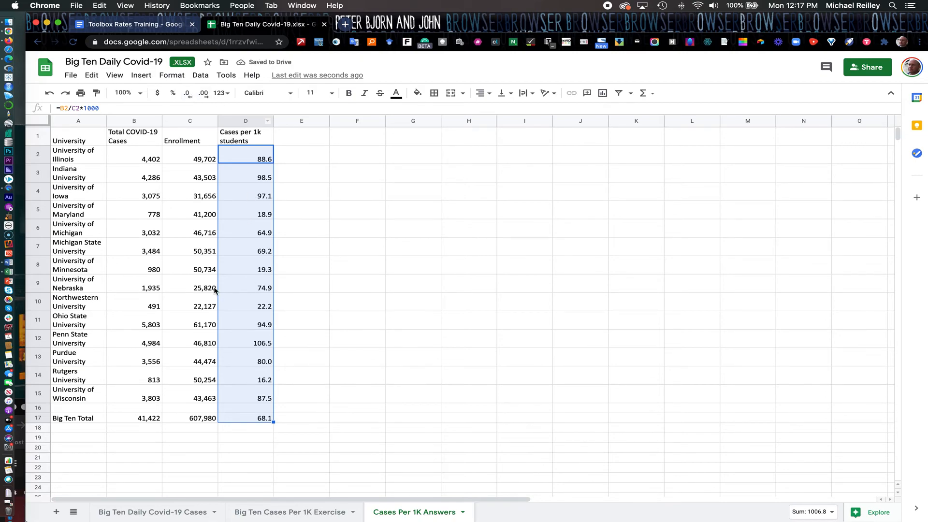
{"action": "mouse_move", "coordinate": [276, 516]}
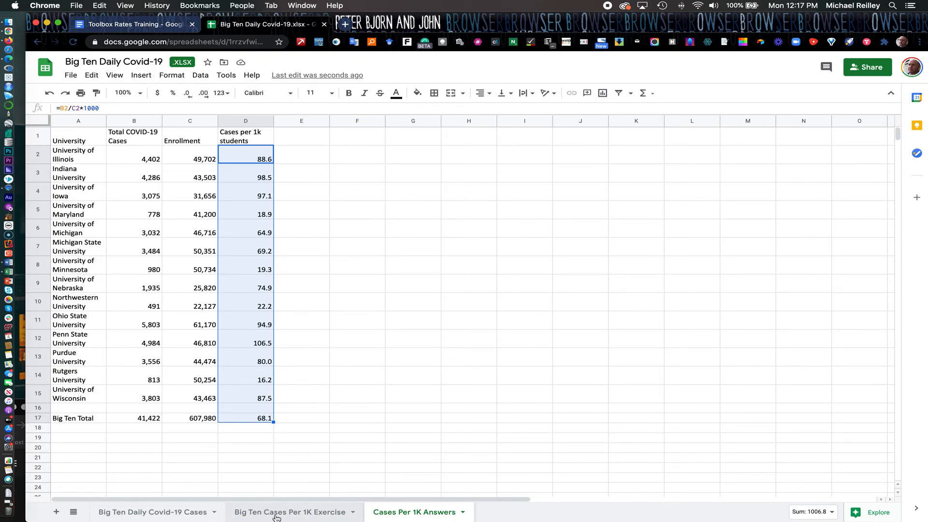
Step: Browse the Big Ten Daily Covid-19 Cases data, then return to the exercise sheet
{"action": "left_click", "coordinate": [291, 512]}
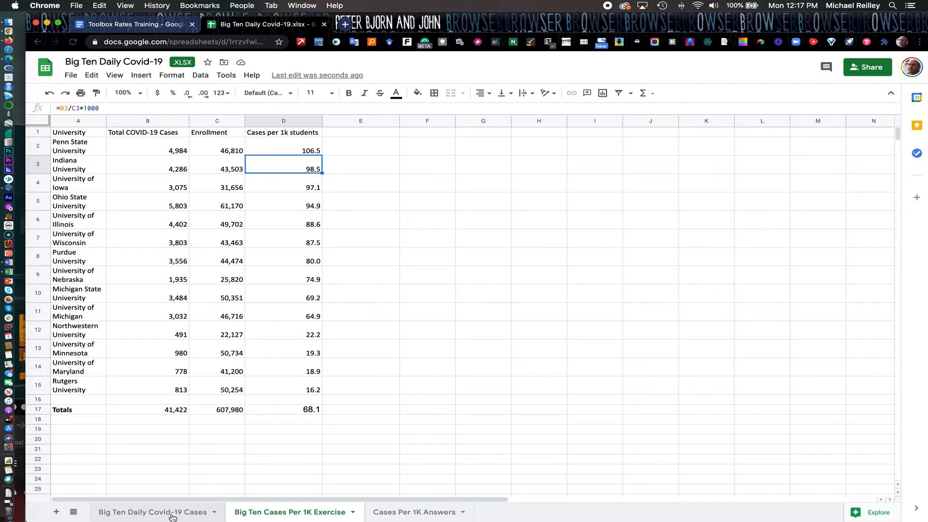
{"action": "mouse_move", "coordinate": [157, 512]}
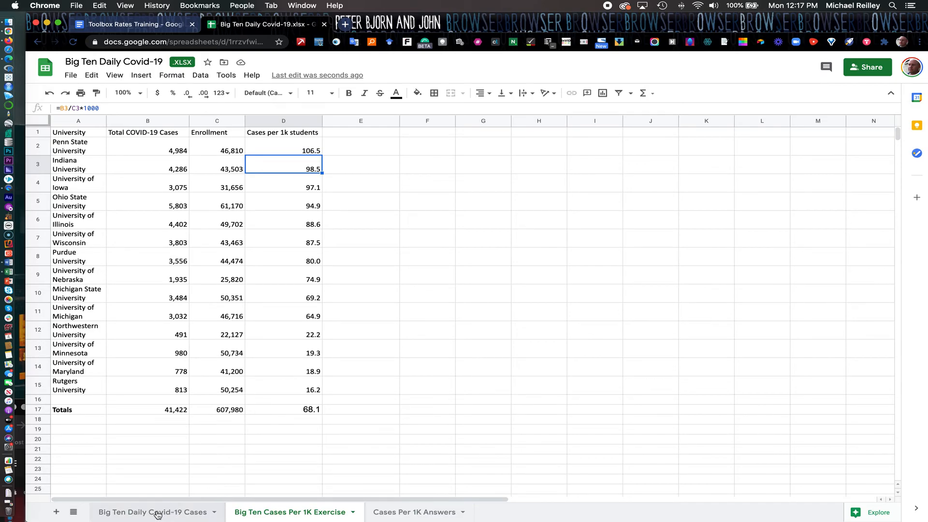
{"action": "left_click", "coordinate": [151, 512]}
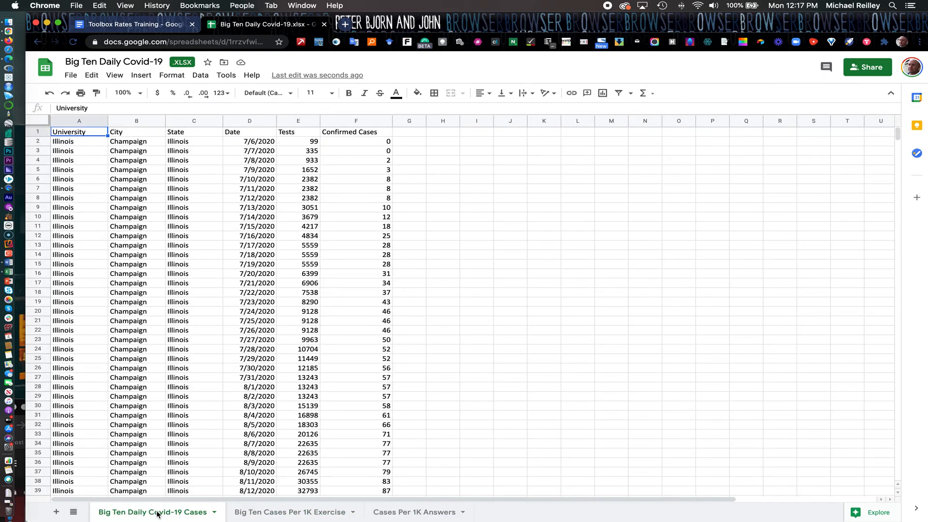
{"action": "mouse_move", "coordinate": [70, 144]}
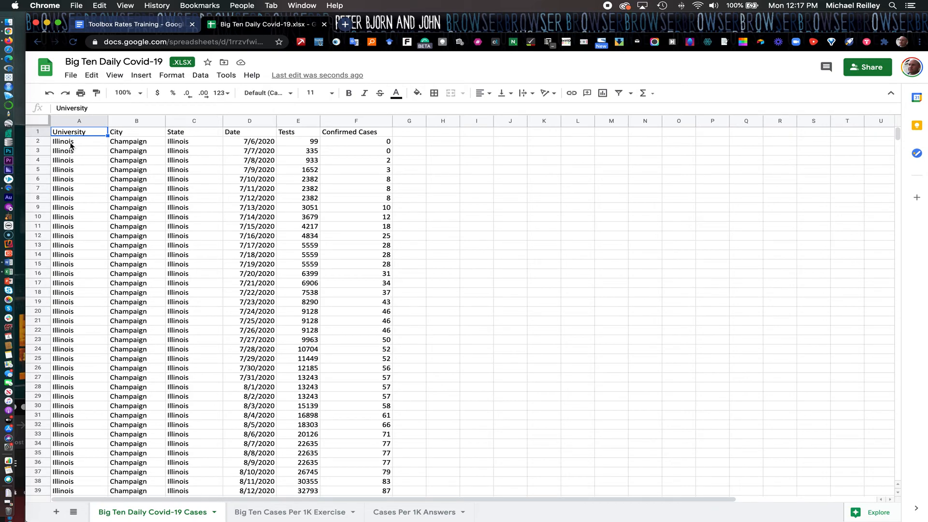
{"action": "mouse_move", "coordinate": [80, 191]}
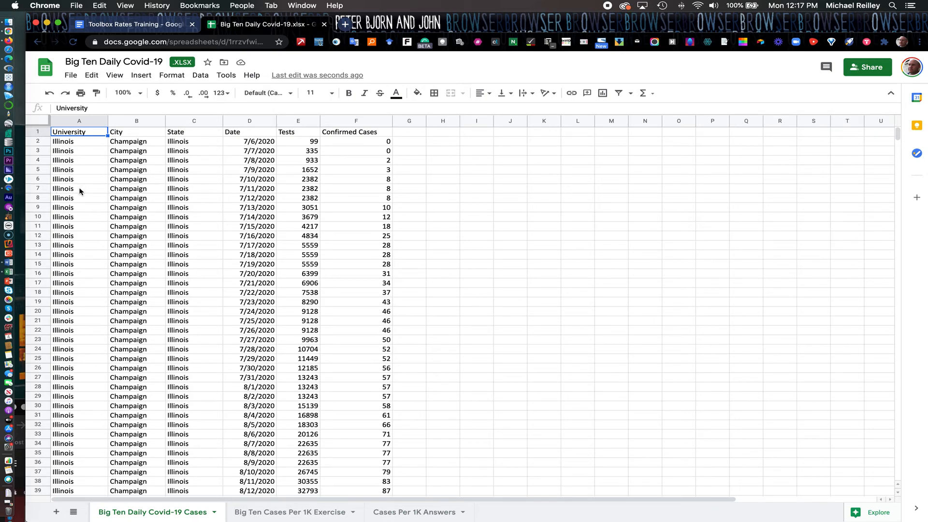
{"action": "scroll", "scroll_direction": "down", "scroll_amount": 3}
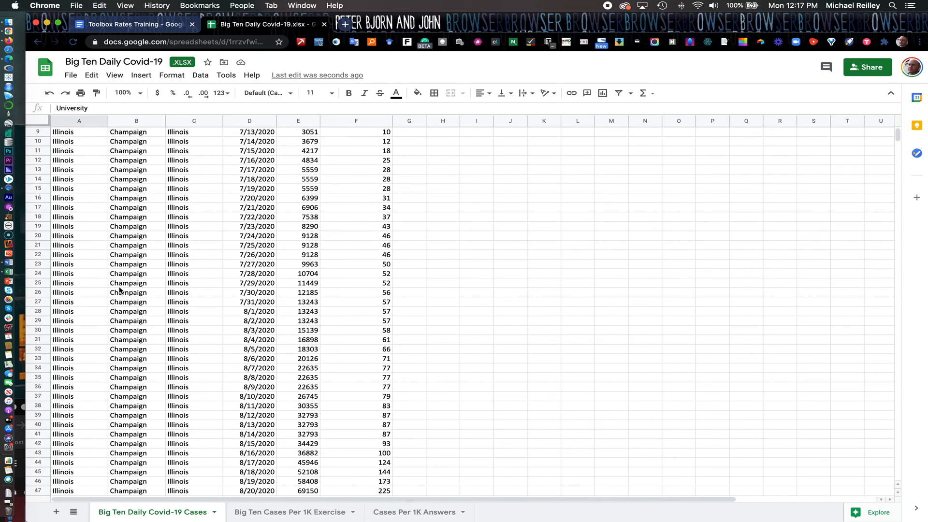
{"action": "scroll", "scroll_direction": "down", "scroll_amount": 3}
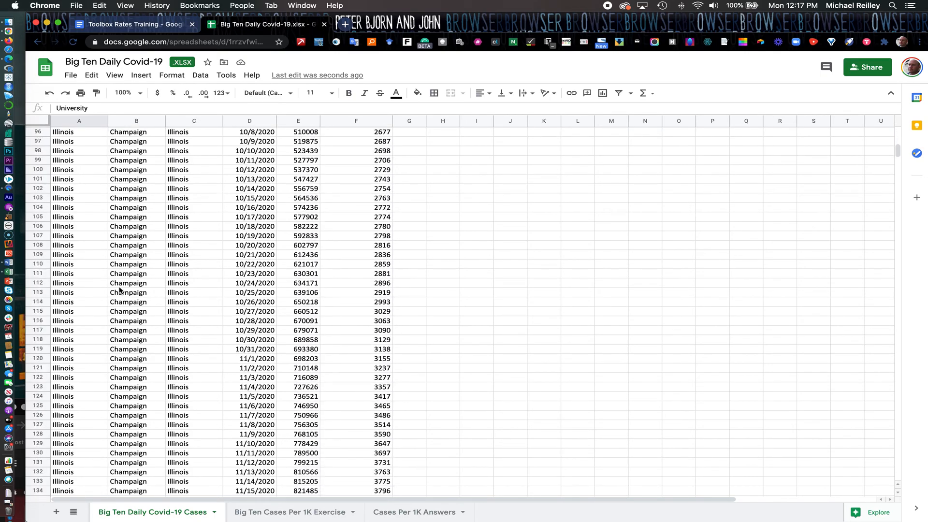
{"action": "scroll", "scroll_direction": "down", "scroll_amount": 3}
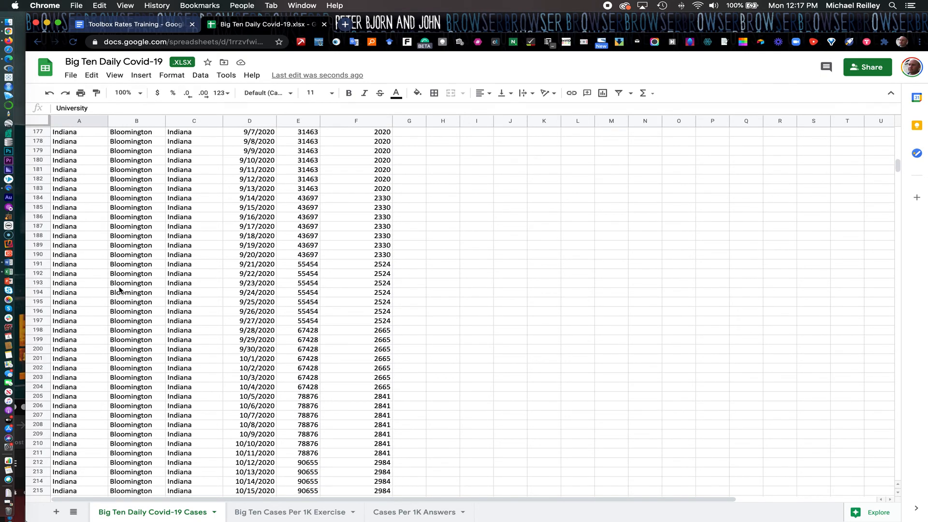
{"action": "scroll", "scroll_direction": "up", "scroll_amount": 3}
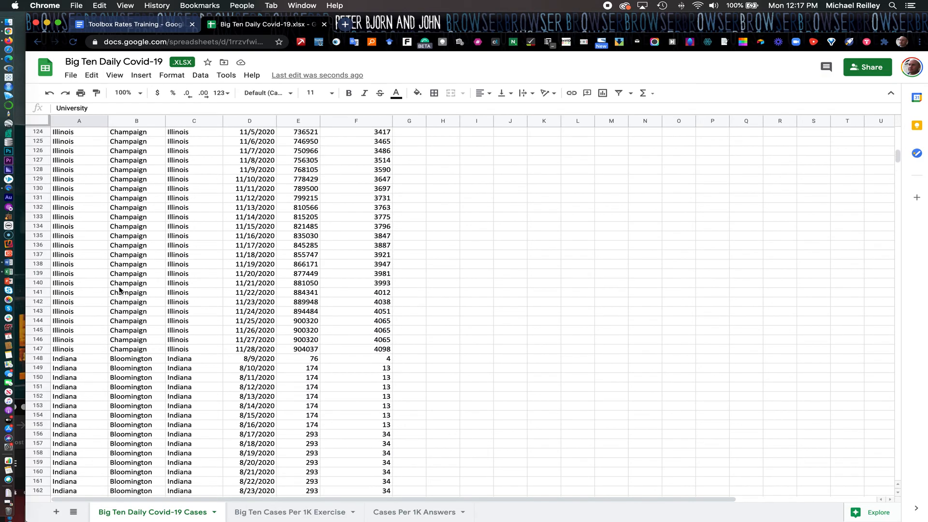
{"action": "mouse_move", "coordinate": [390, 306]}
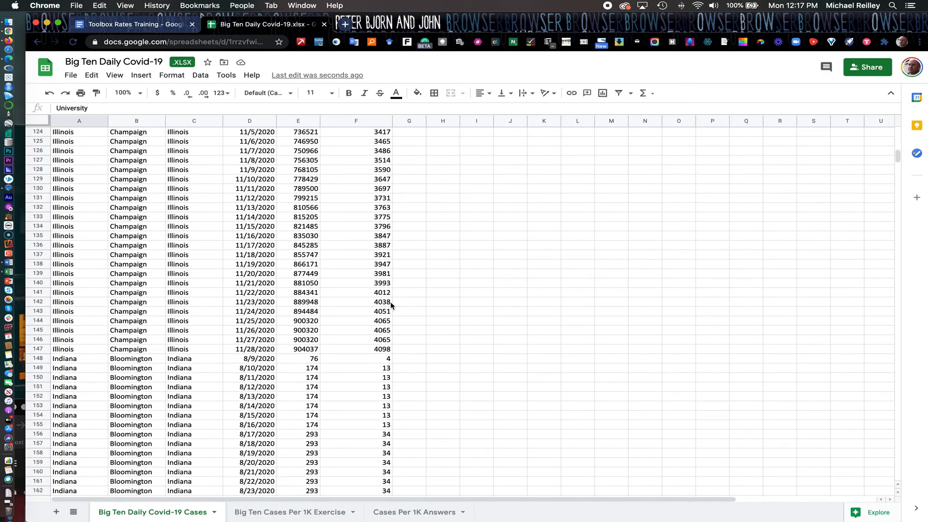
{"action": "scroll", "scroll_direction": "up", "scroll_amount": 3}
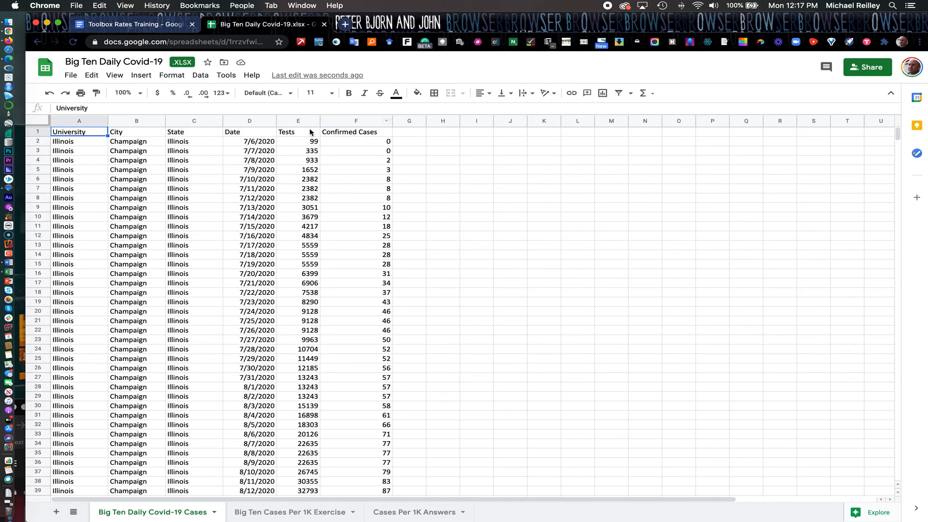
{"action": "mouse_move", "coordinate": [299, 164]}
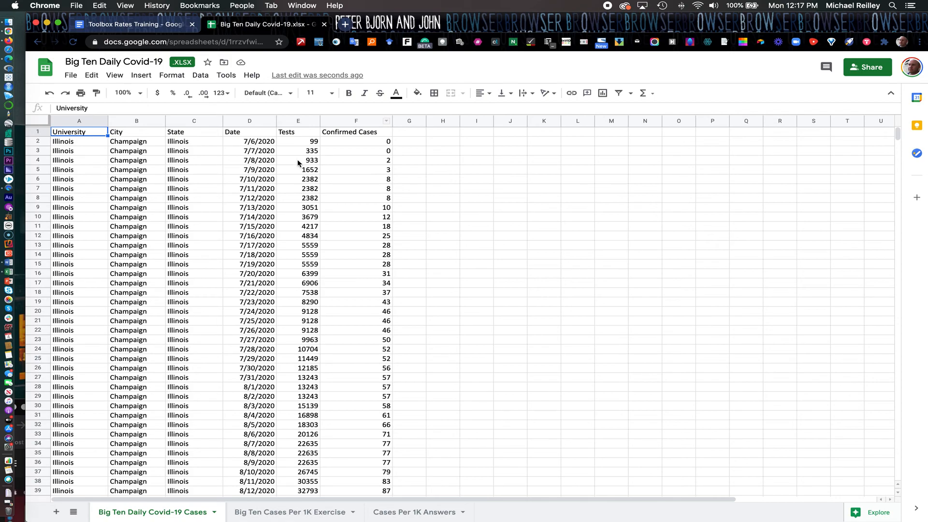
{"action": "mouse_move", "coordinate": [307, 255]}
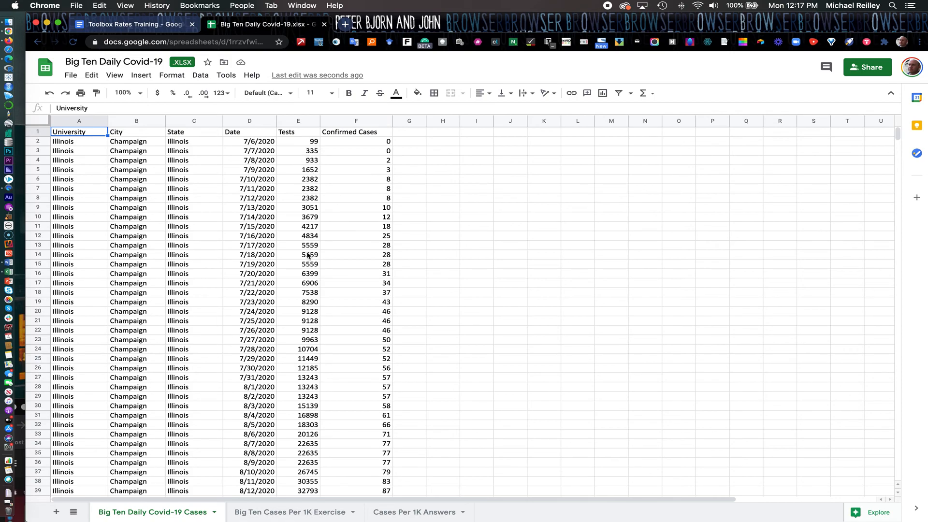
{"action": "mouse_move", "coordinate": [553, 186]}
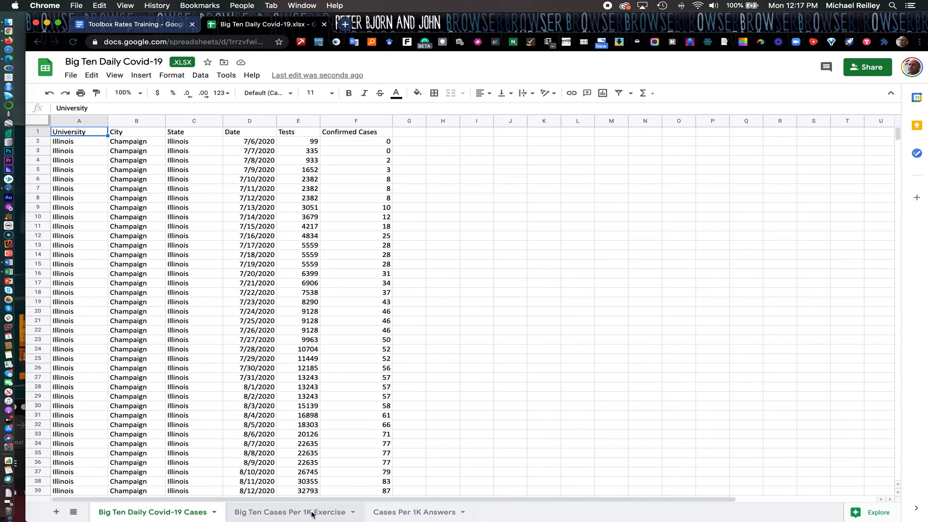
{"action": "left_click", "coordinate": [289, 512]}
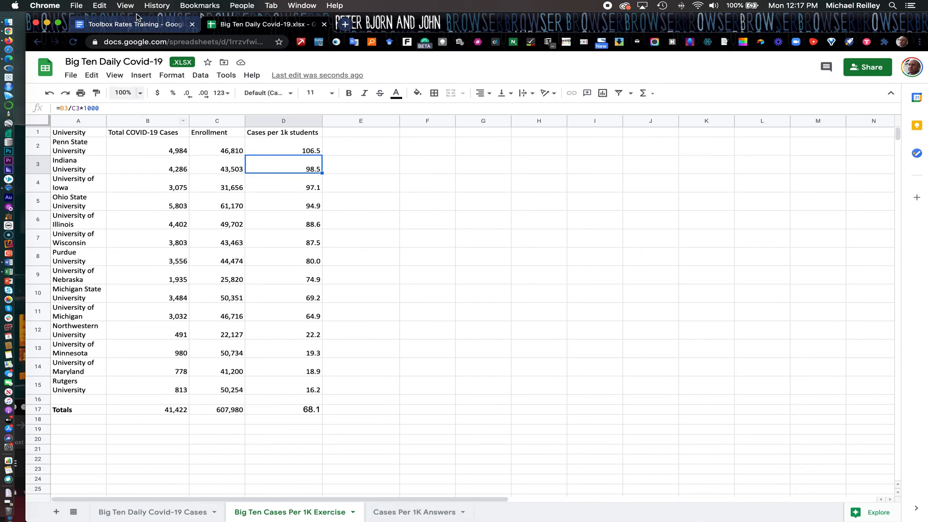
Step: View the Toolbox Rates Training document with the sum and per-1000 formulas
{"action": "left_click", "coordinate": [130, 24]}
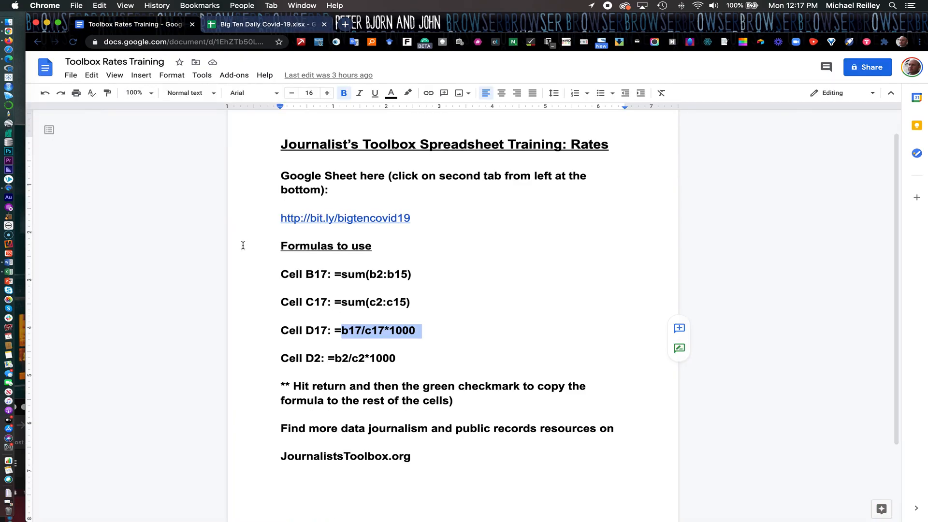
{"action": "mouse_move", "coordinate": [551, 445]}
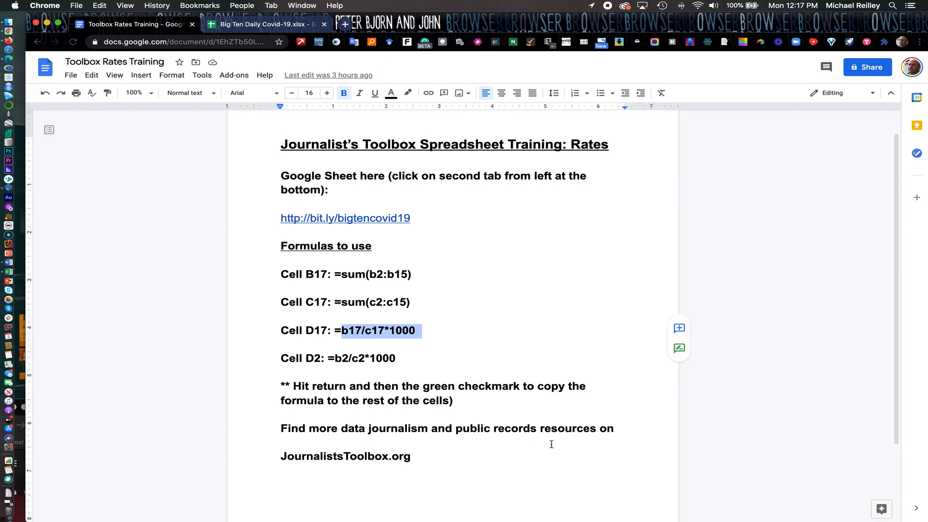
{"action": "mouse_move", "coordinate": [413, 473]}
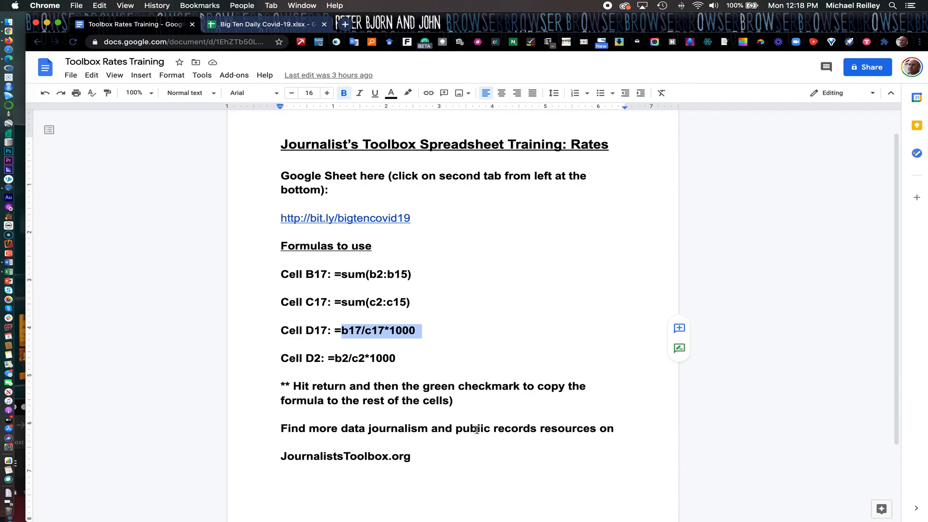
{"action": "mouse_move", "coordinate": [539, 426]}
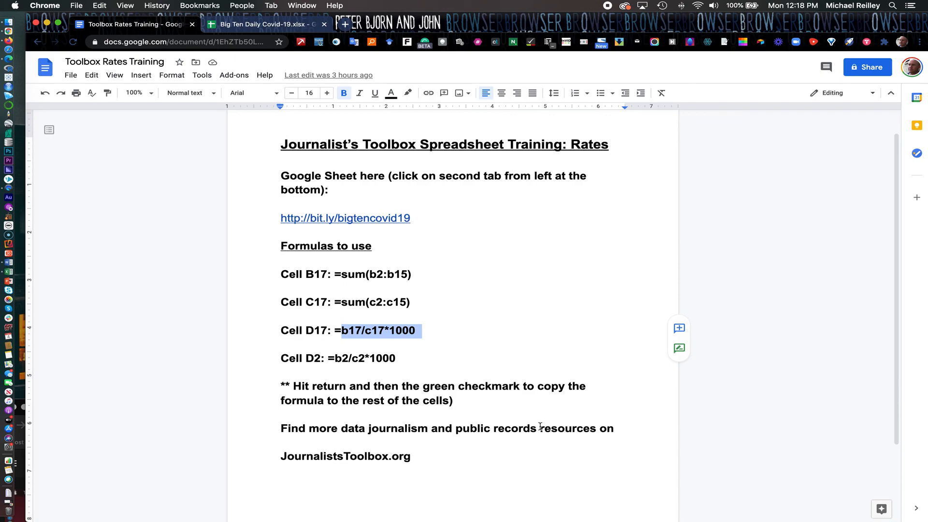